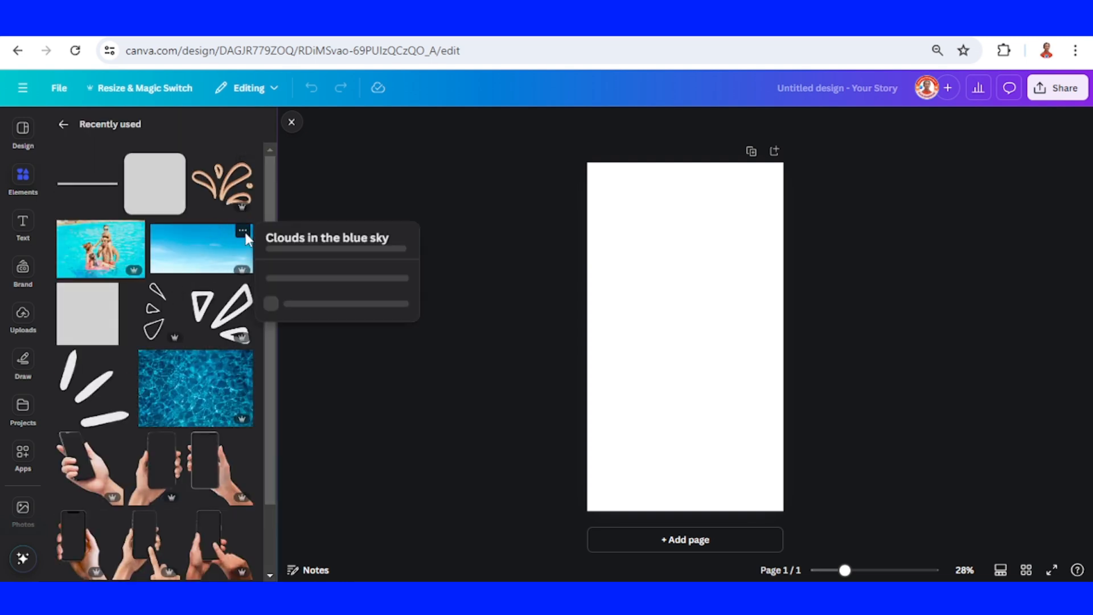
Add the 'Clouds in the blue sky' photo from Recently used to the story page
{"action": "left_click", "coordinate": [201, 249]}
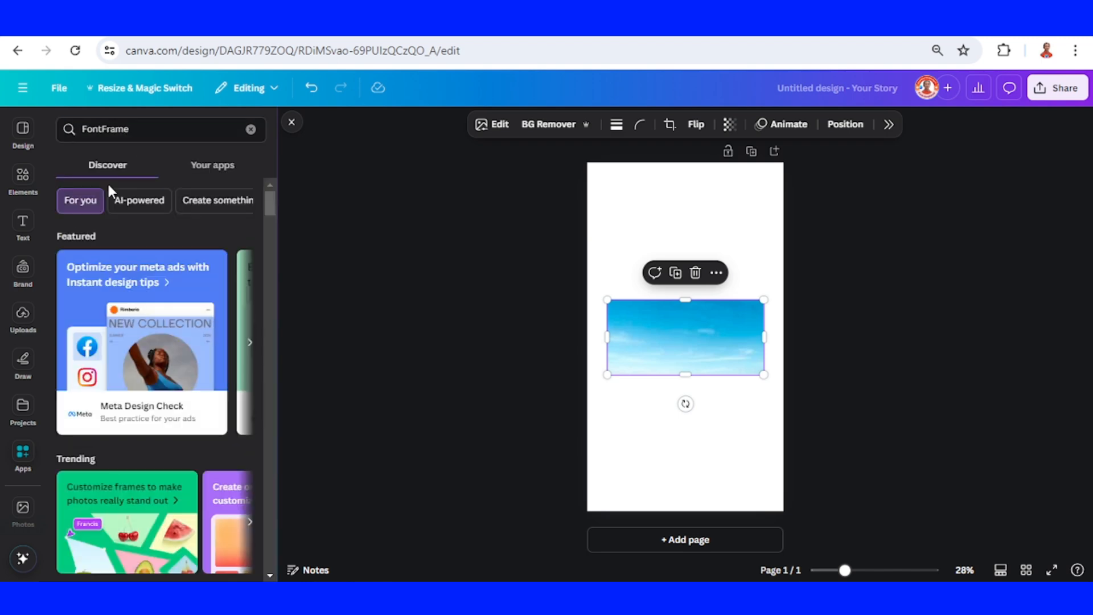
In FontFrame, set the lettering font to Six Caps with -20 letter spacing
{"action": "left_click", "coordinate": [23, 495]}
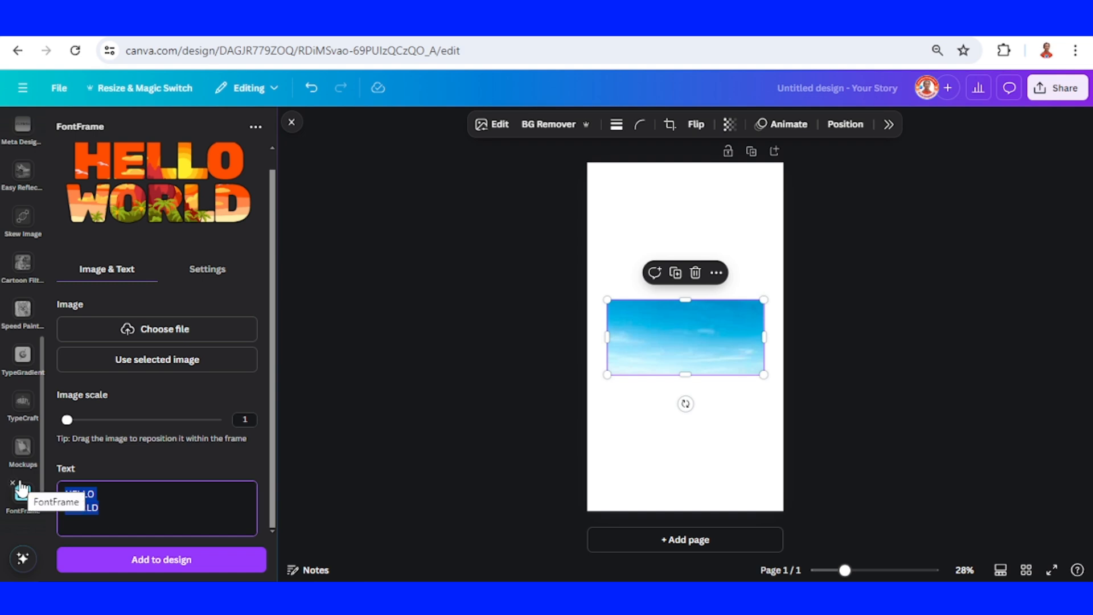
{"action": "left_click", "coordinate": [207, 269]}
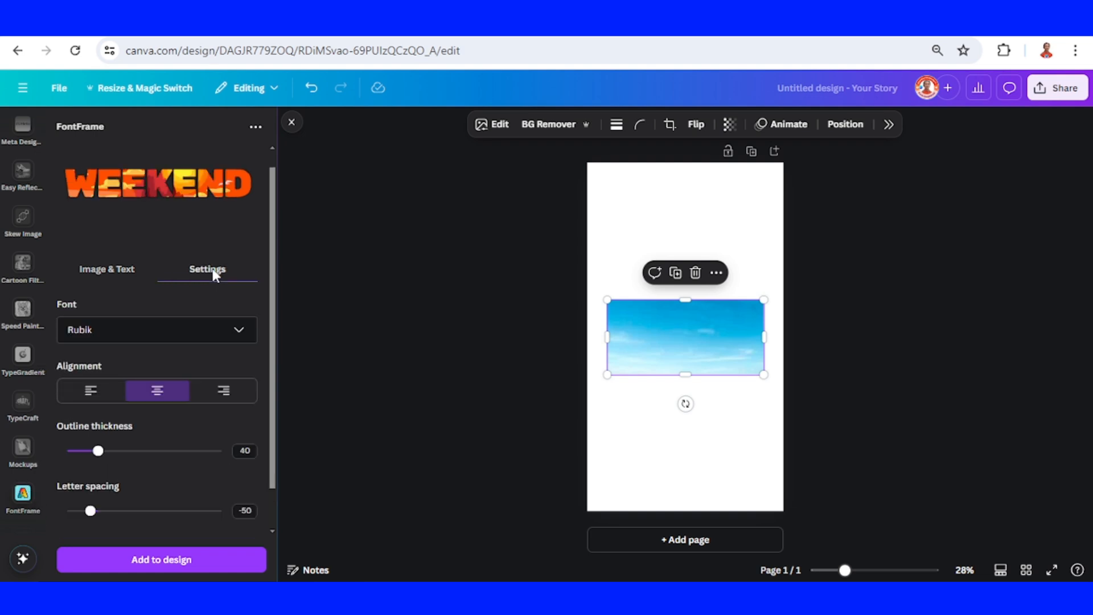
{"action": "mouse_move", "coordinate": [239, 342]}
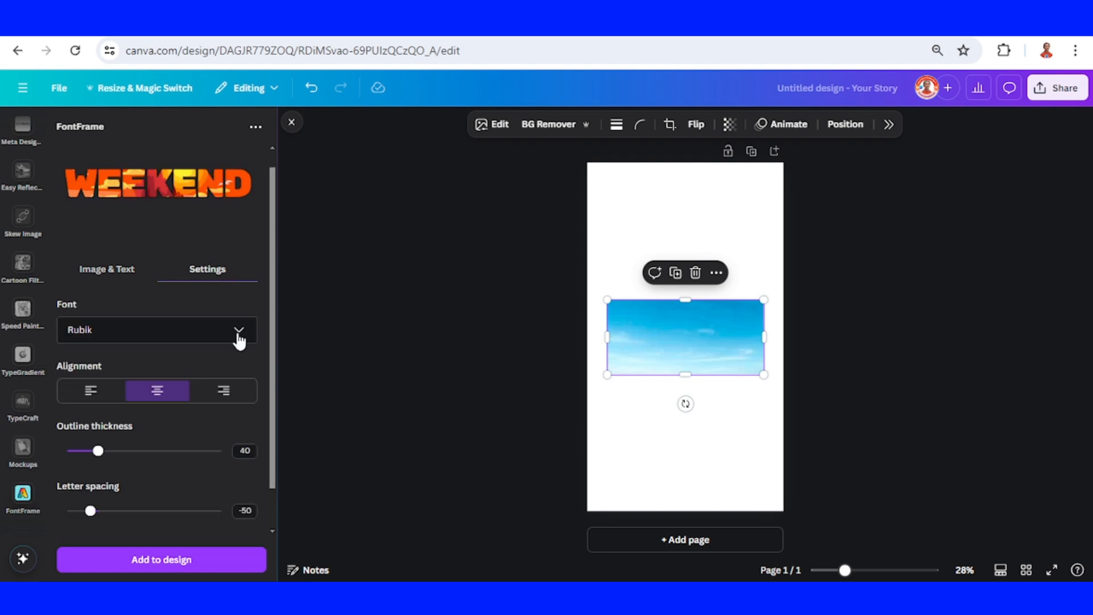
{"action": "left_click", "coordinate": [239, 330]}
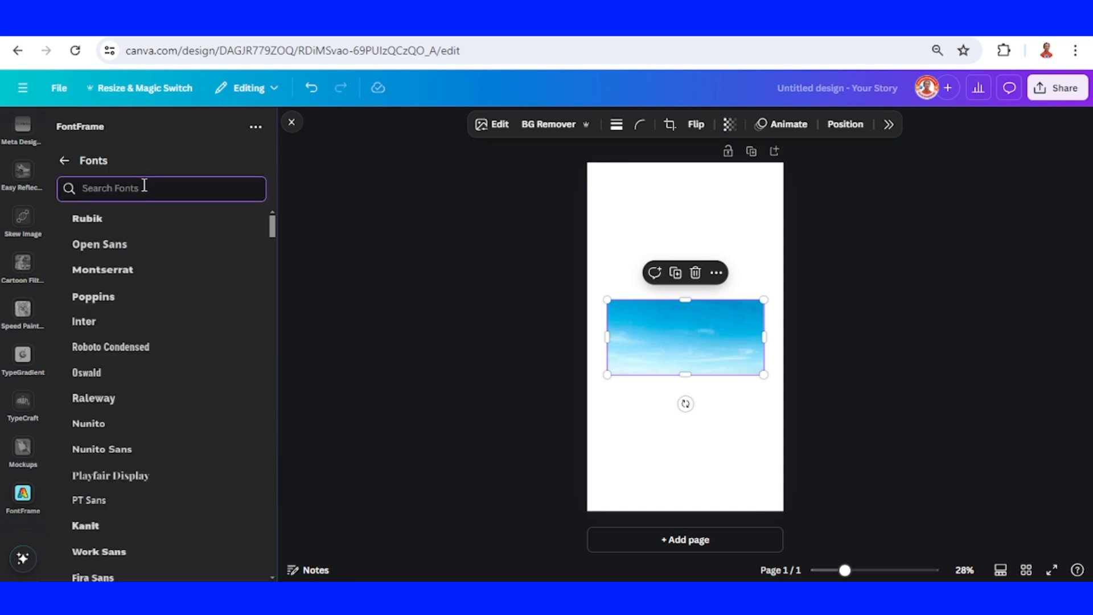
{"action": "type", "text": "SIX"}
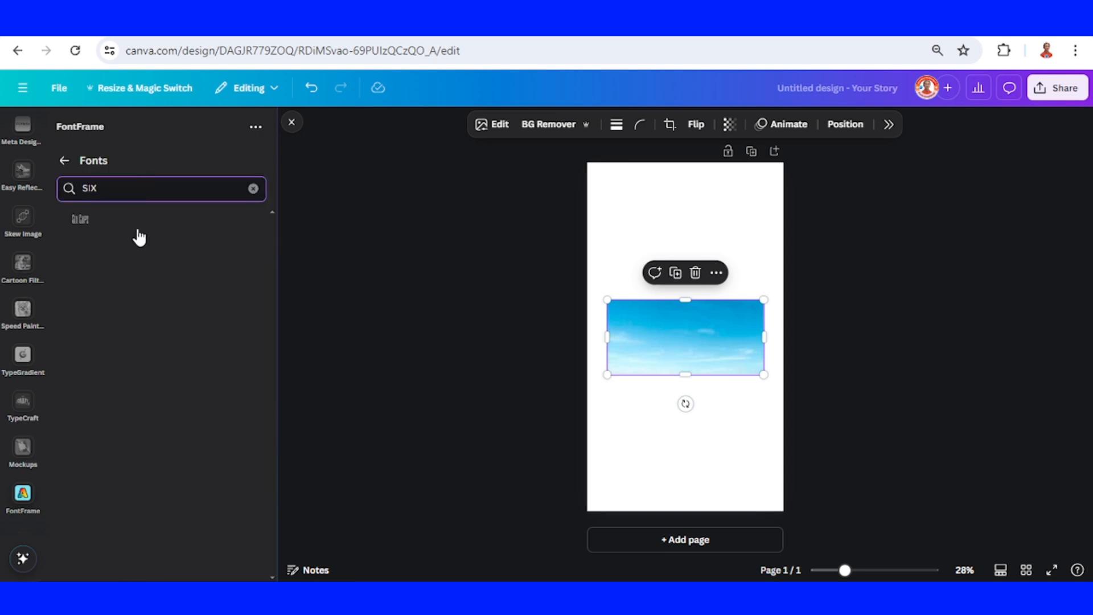
{"action": "left_click", "coordinate": [78, 218]}
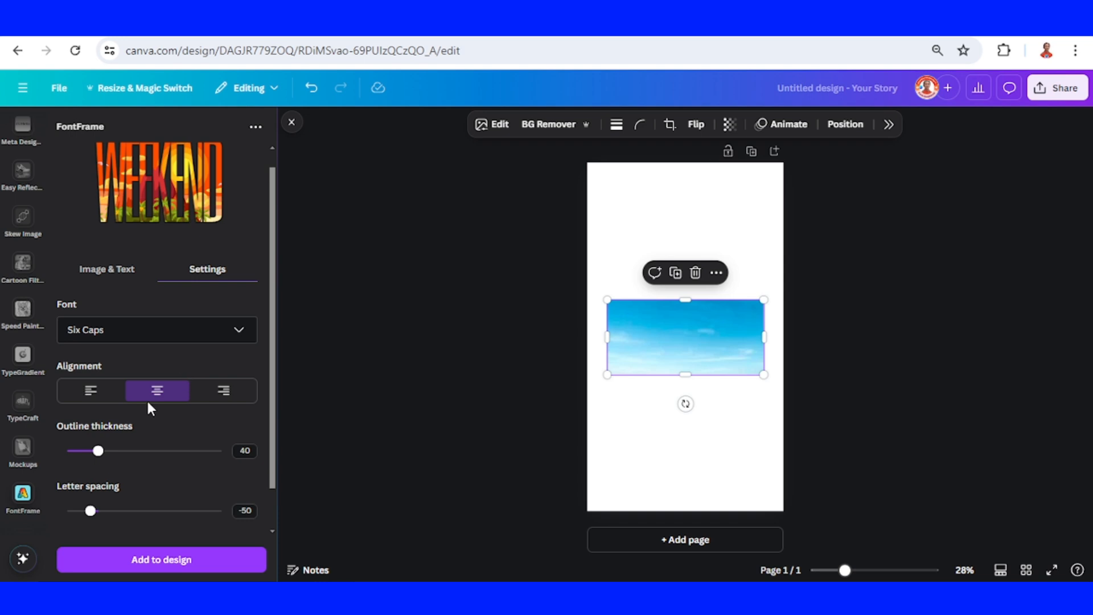
{"action": "mouse_move", "coordinate": [114, 465]}
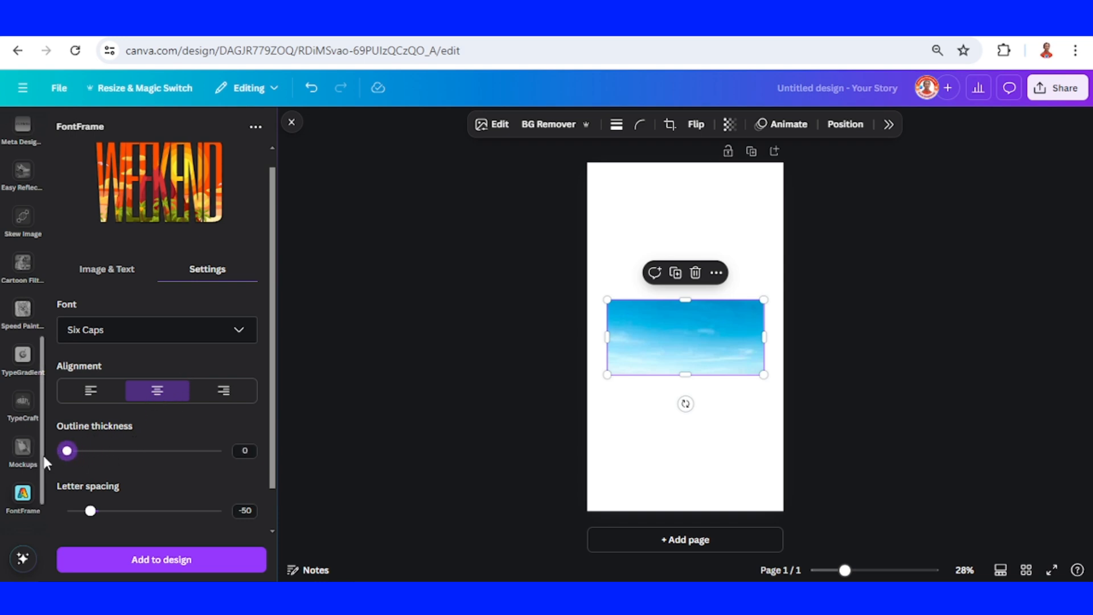
{"action": "triple_click", "coordinate": [244, 510]}
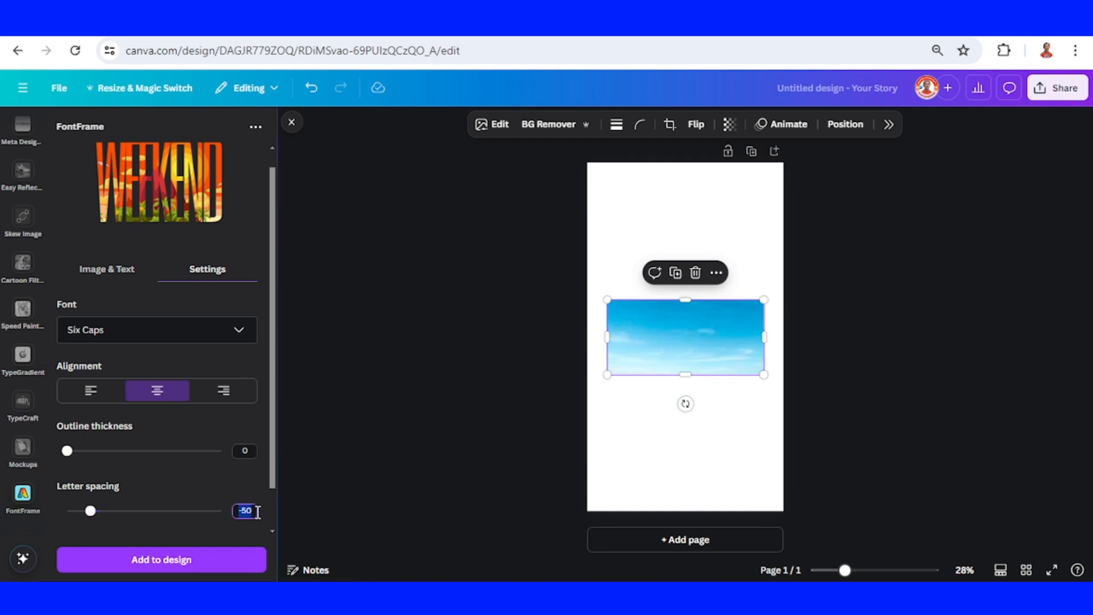
{"action": "type", "text": "-20"}
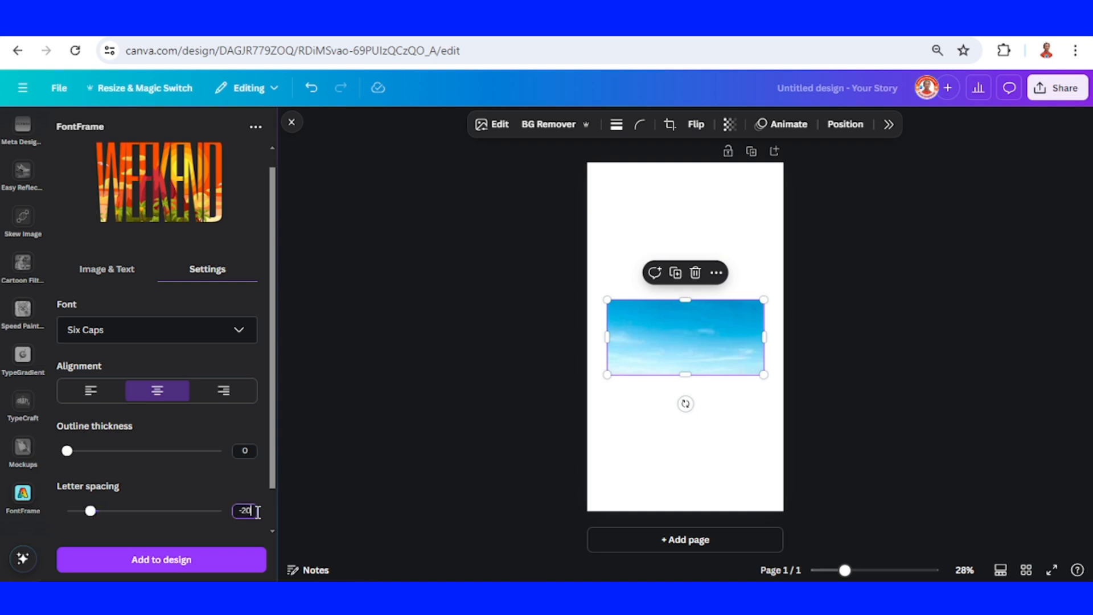
Fill the WEEKEND lettering with the selected sky photo and add it to the design
{"action": "left_click", "coordinate": [106, 289]}
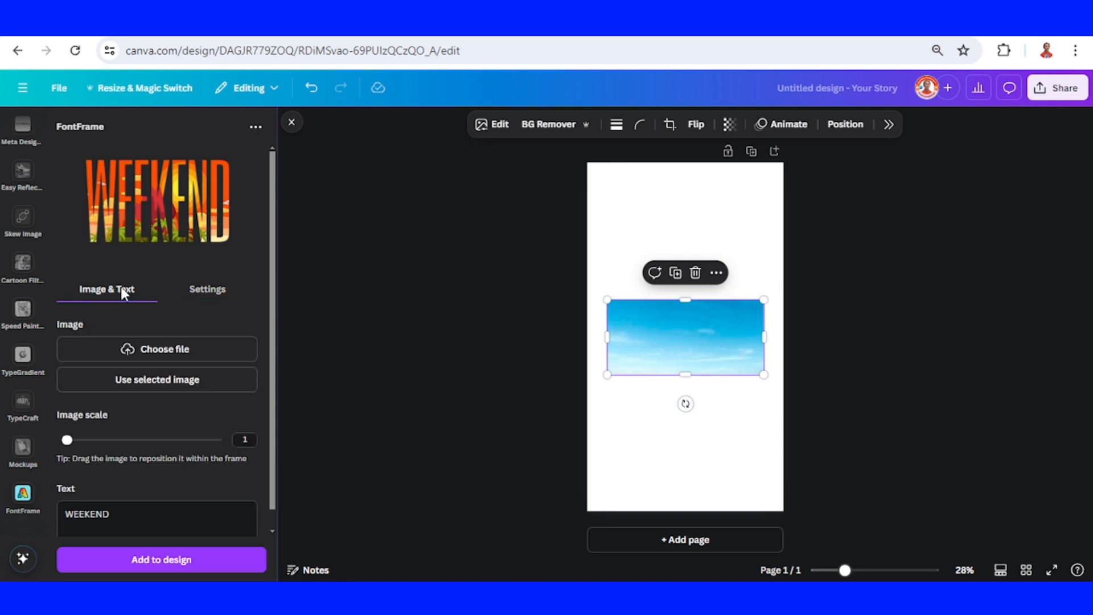
{"action": "mouse_move", "coordinate": [711, 342]}
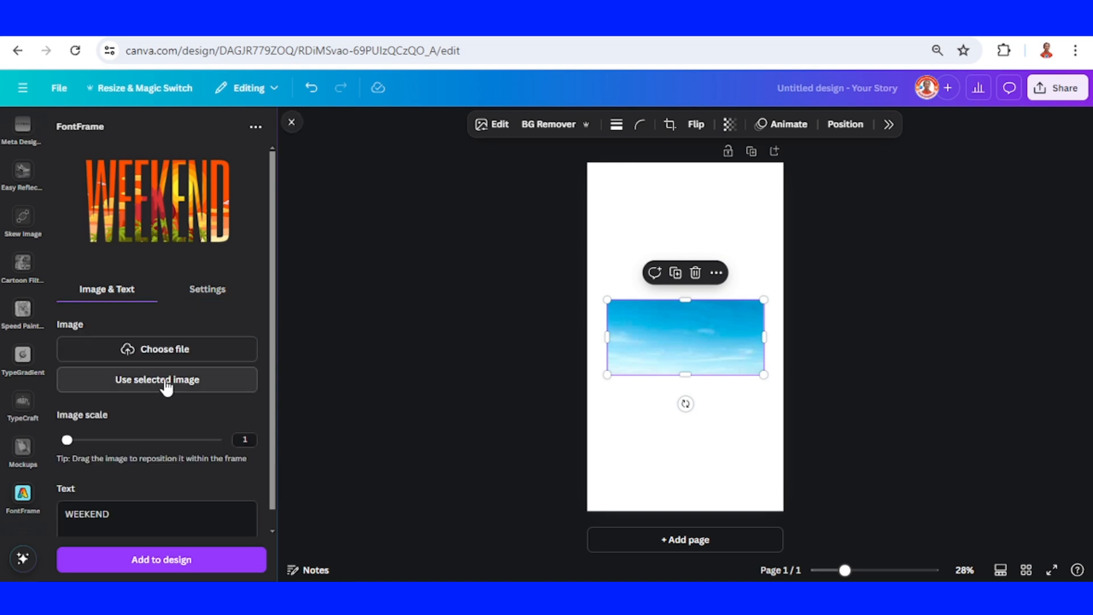
{"action": "left_click", "coordinate": [156, 379]}
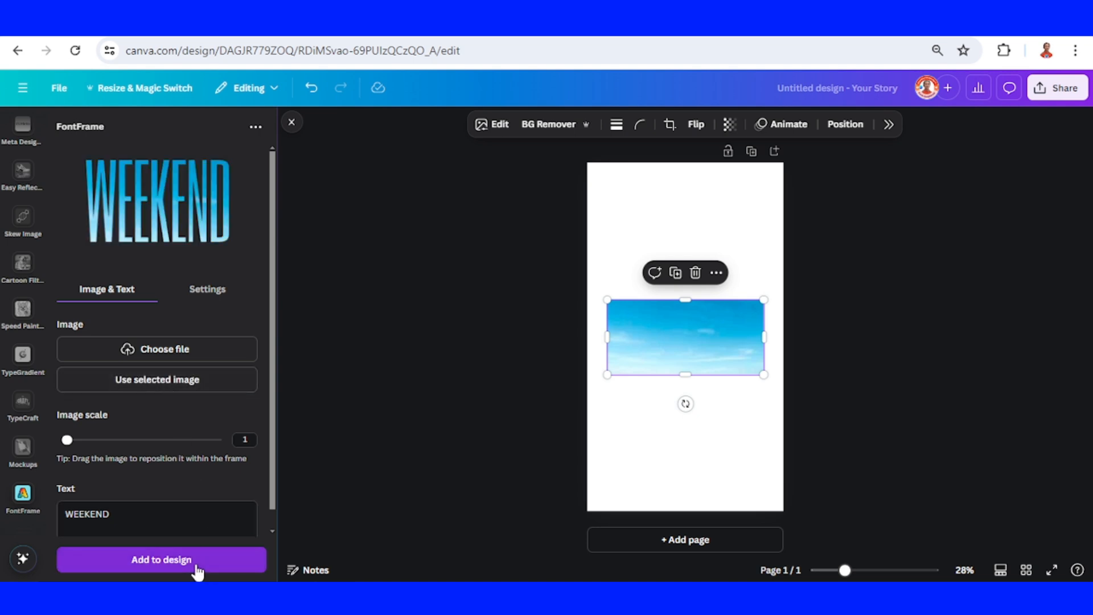
{"action": "left_click", "coordinate": [161, 559]}
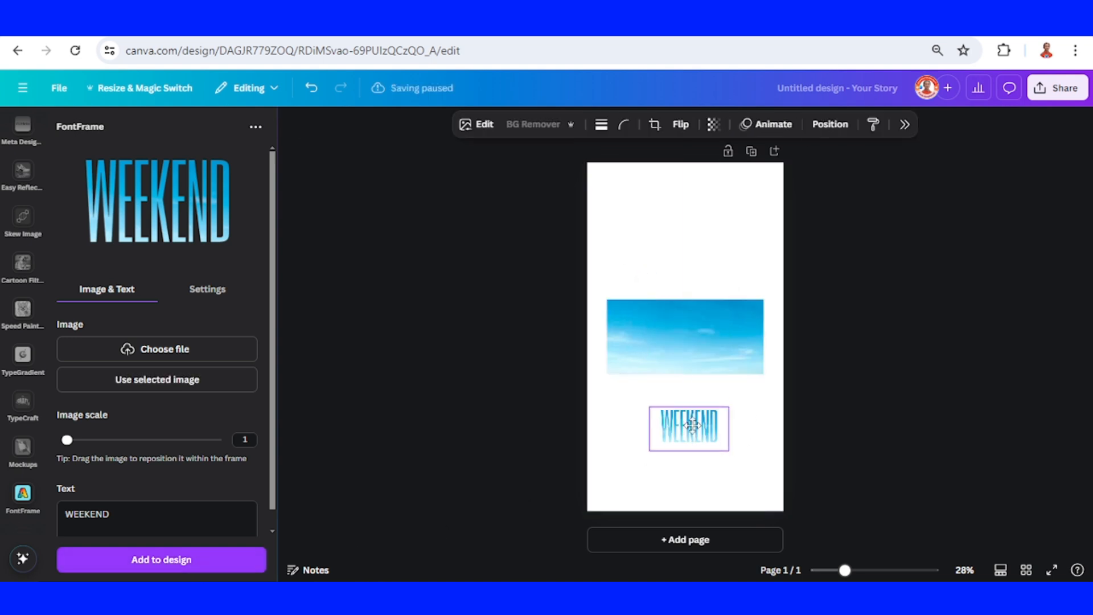
Add a page guide from File settings, then enlarge WEEKEND over the sky's lower edge
{"action": "left_click", "coordinate": [59, 87]}
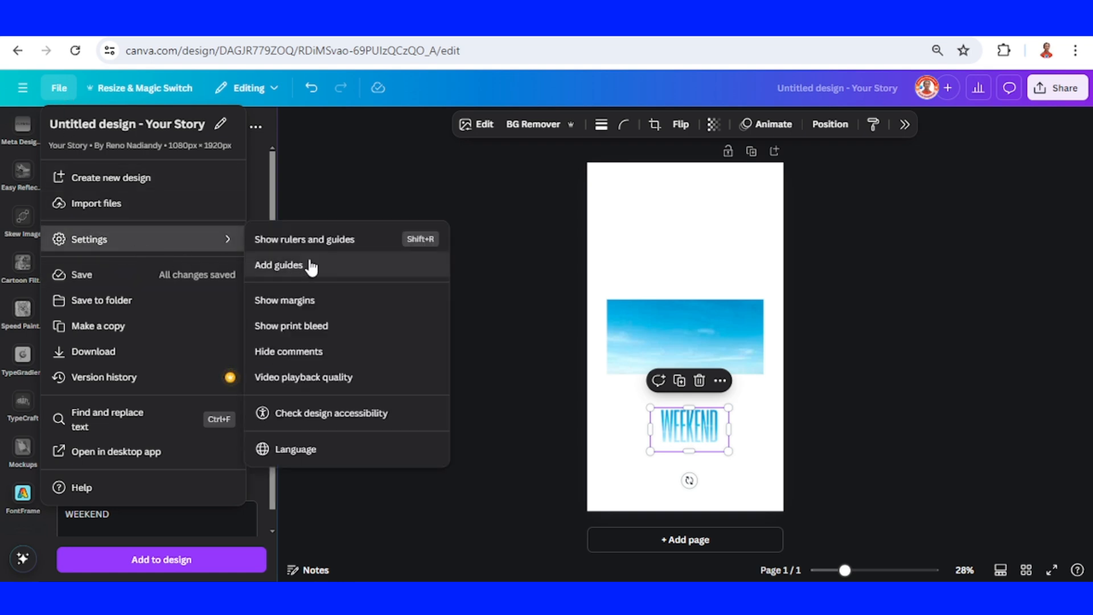
{"action": "left_click", "coordinate": [304, 239]}
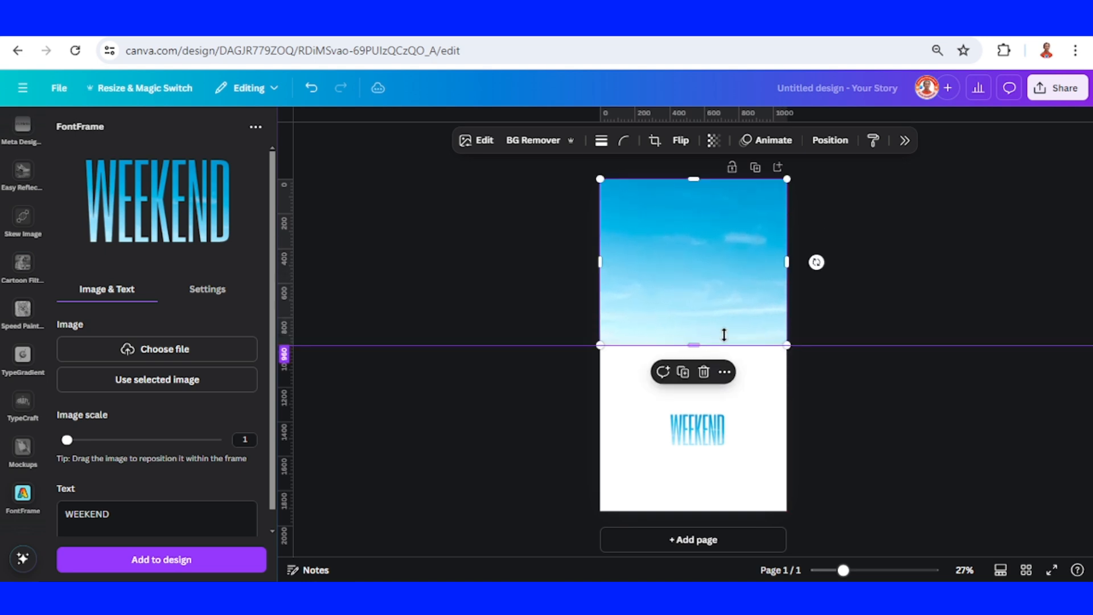
{"action": "left_click", "coordinate": [697, 431]}
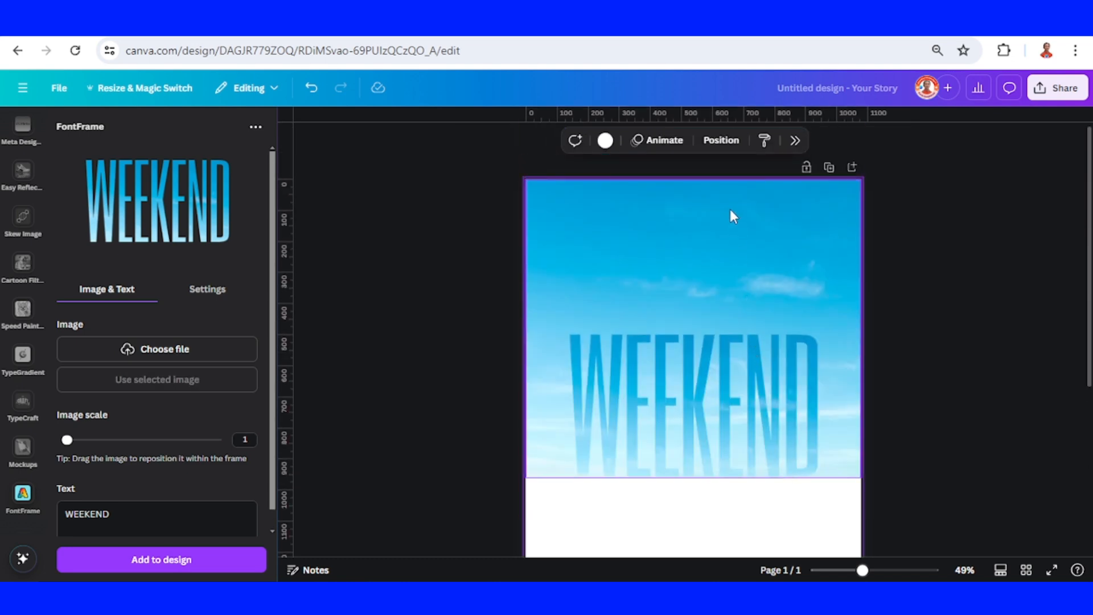
Adjust the sky photo's transparency, then duplicate WEEKEND and flip the copy vertically
{"action": "left_click", "coordinate": [715, 141]}
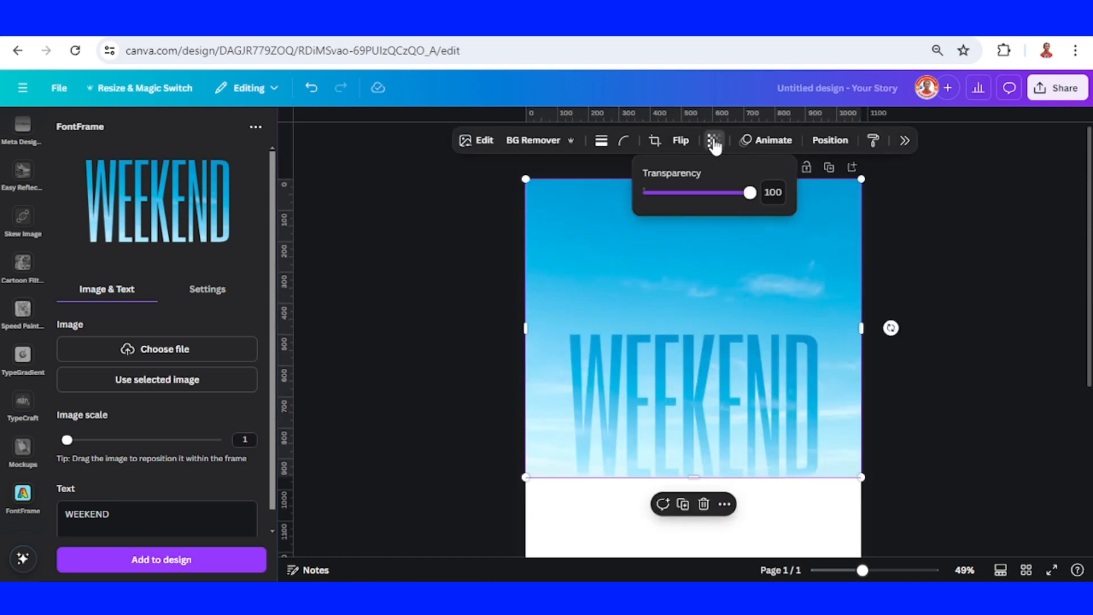
{"action": "triple_click", "coordinate": [772, 192]}
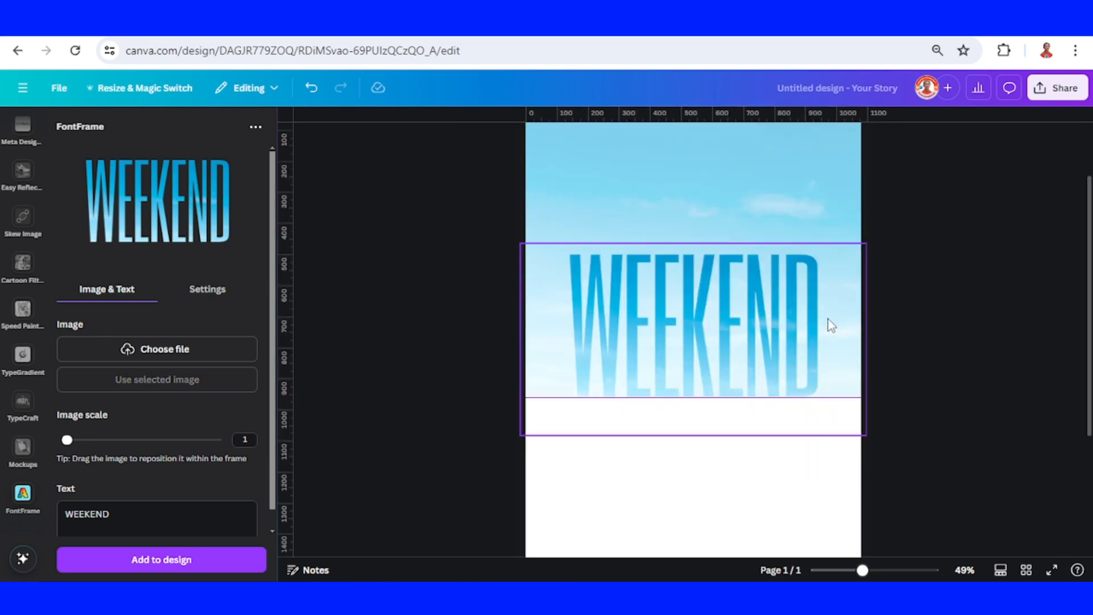
{"action": "left_click", "coordinate": [692, 320]}
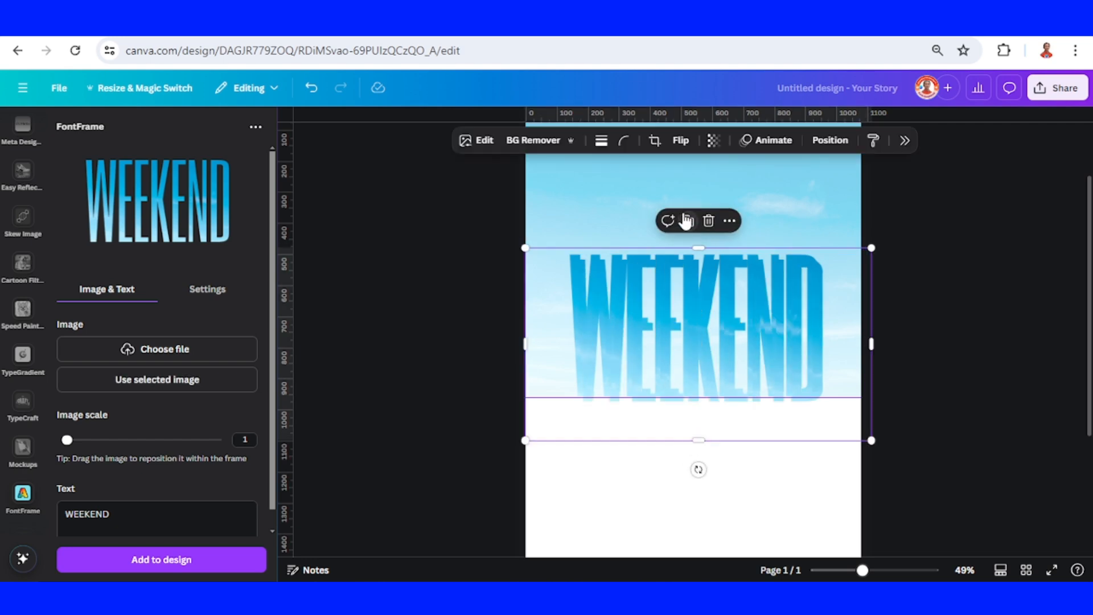
{"action": "left_click", "coordinate": [679, 140]}
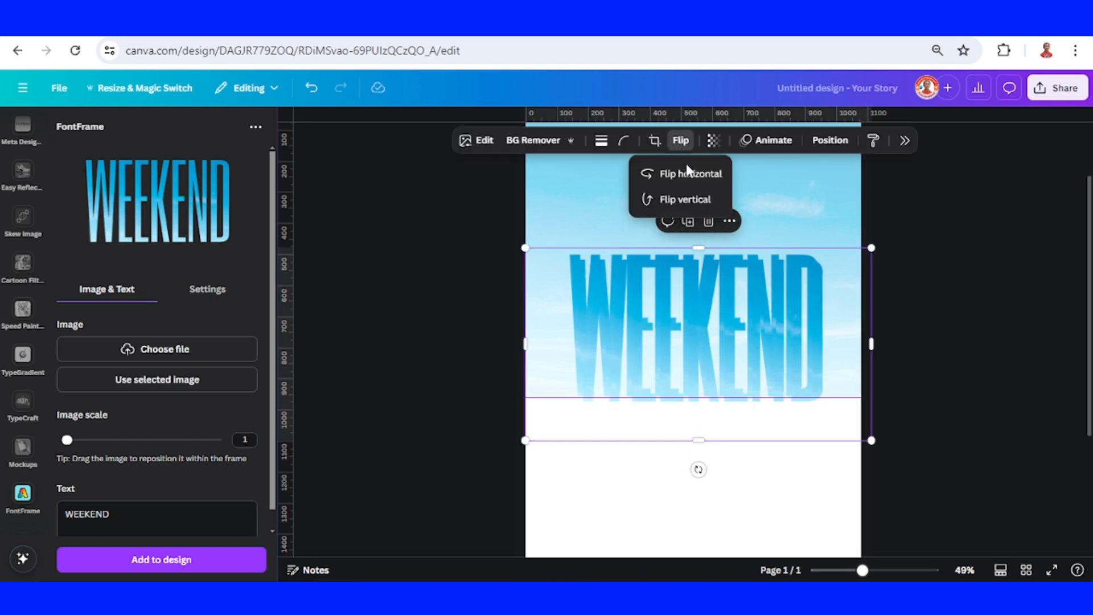
{"action": "left_click", "coordinate": [686, 200]}
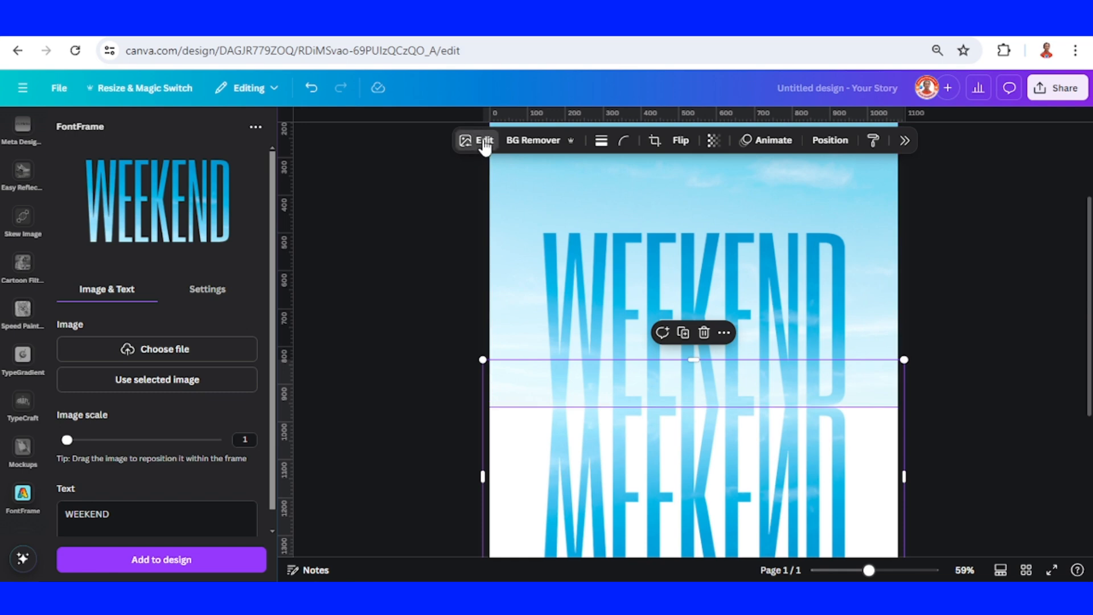
Apply the Slice app's Minced style with a small offset to the WEEKEND reflection
{"action": "left_click", "coordinate": [478, 140]}
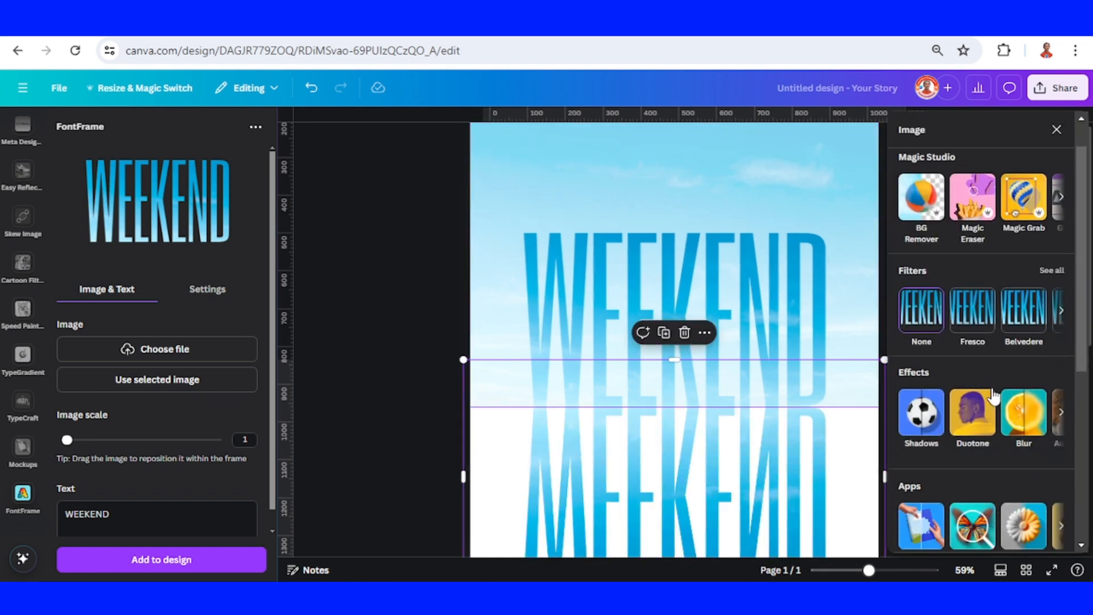
{"action": "scroll", "scroll_direction": "down", "scroll_amount": 3}
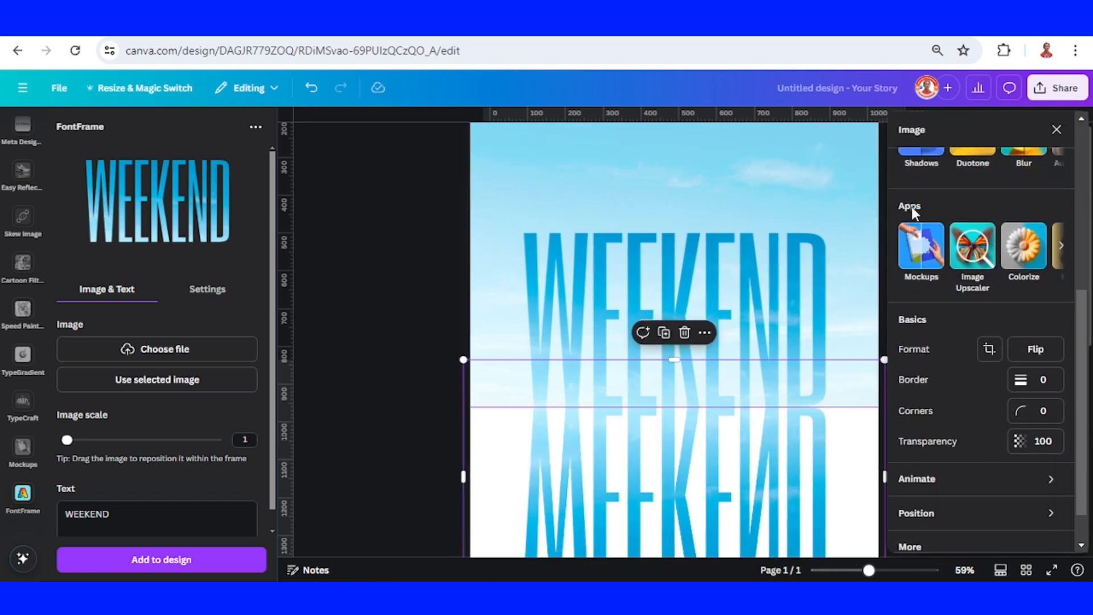
{"action": "left_click", "coordinate": [1062, 245]}
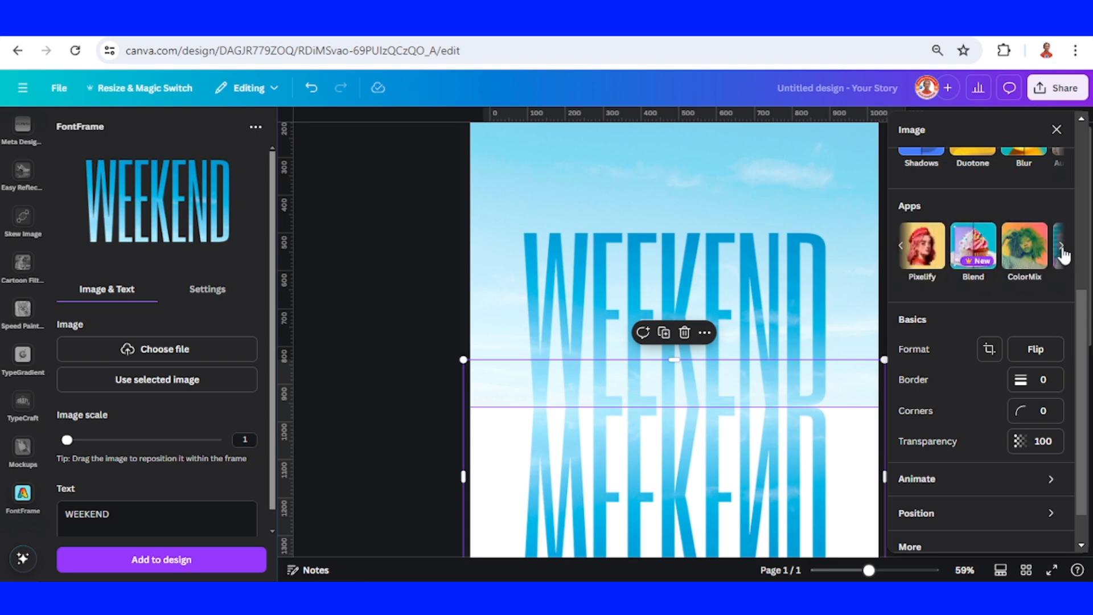
{"action": "left_click", "coordinate": [1061, 245]}
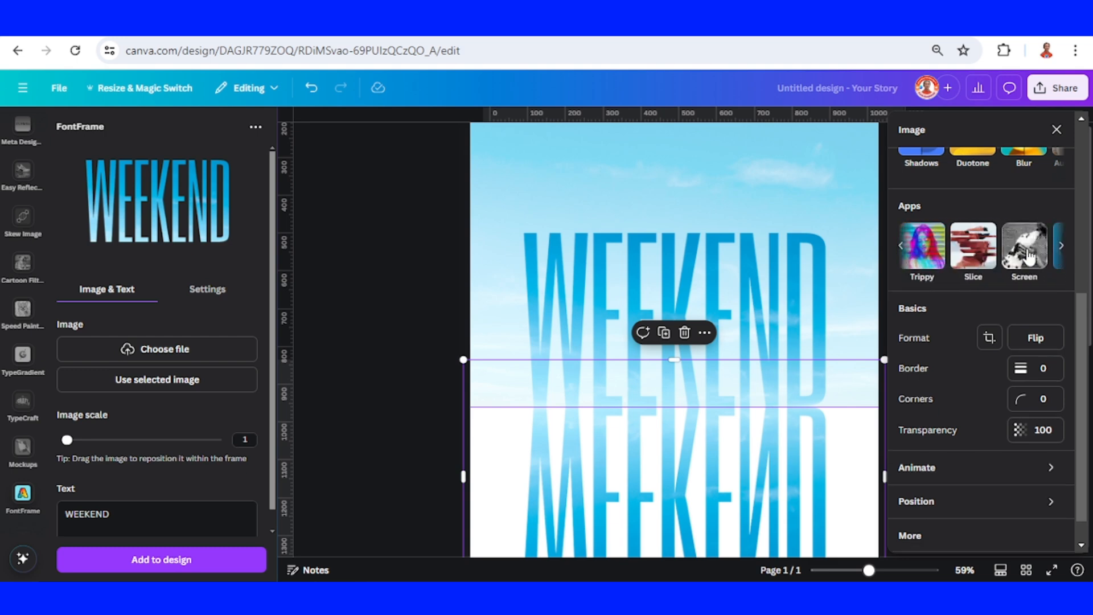
{"action": "left_click", "coordinate": [973, 245]}
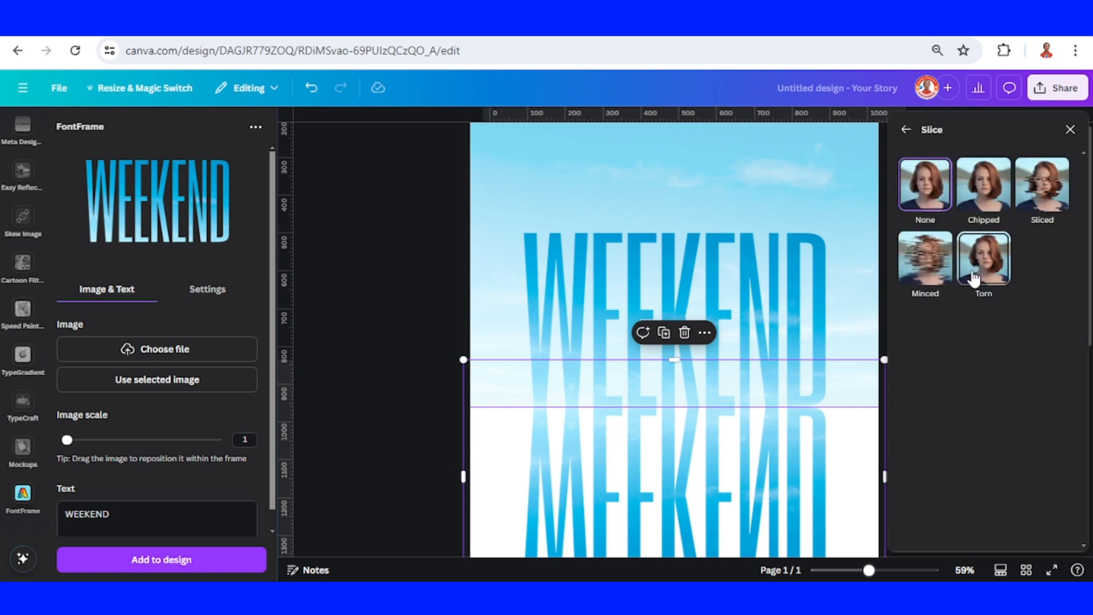
{"action": "left_click", "coordinate": [925, 258]}
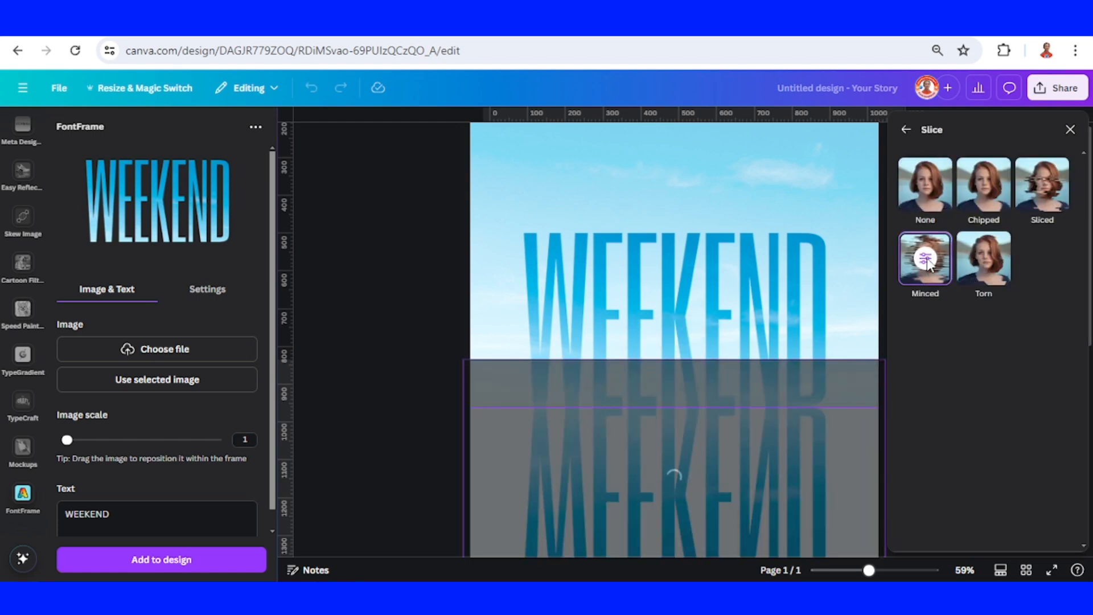
{"action": "left_click", "coordinate": [925, 258]}
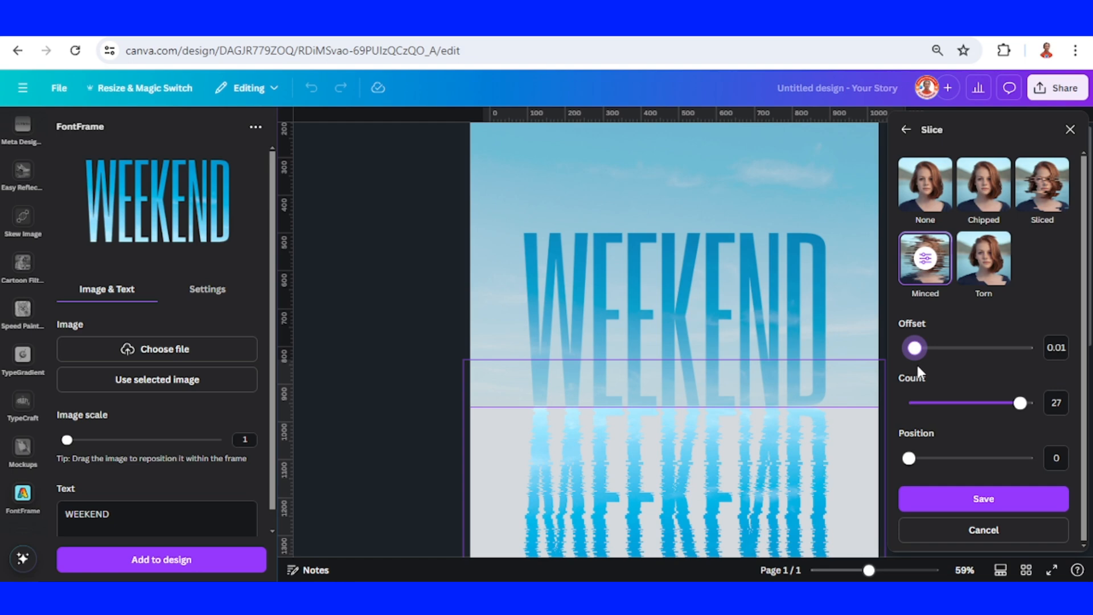
{"action": "scroll", "scroll_direction": "down", "scroll_amount": 3}
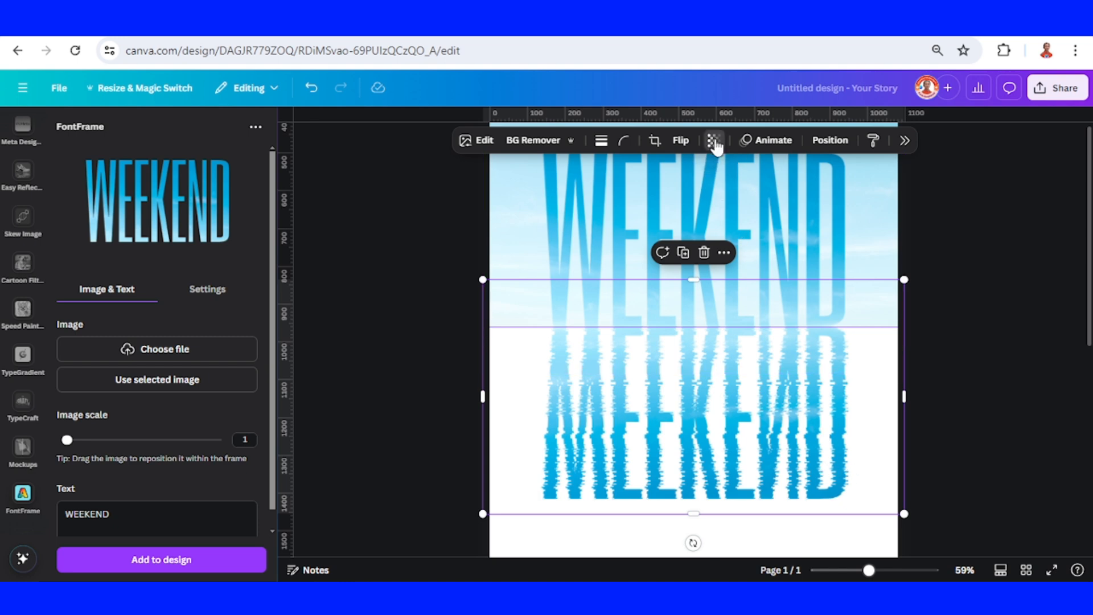
Set the WEEKEND reflection's transparency to about 45
{"action": "left_click", "coordinate": [714, 141]}
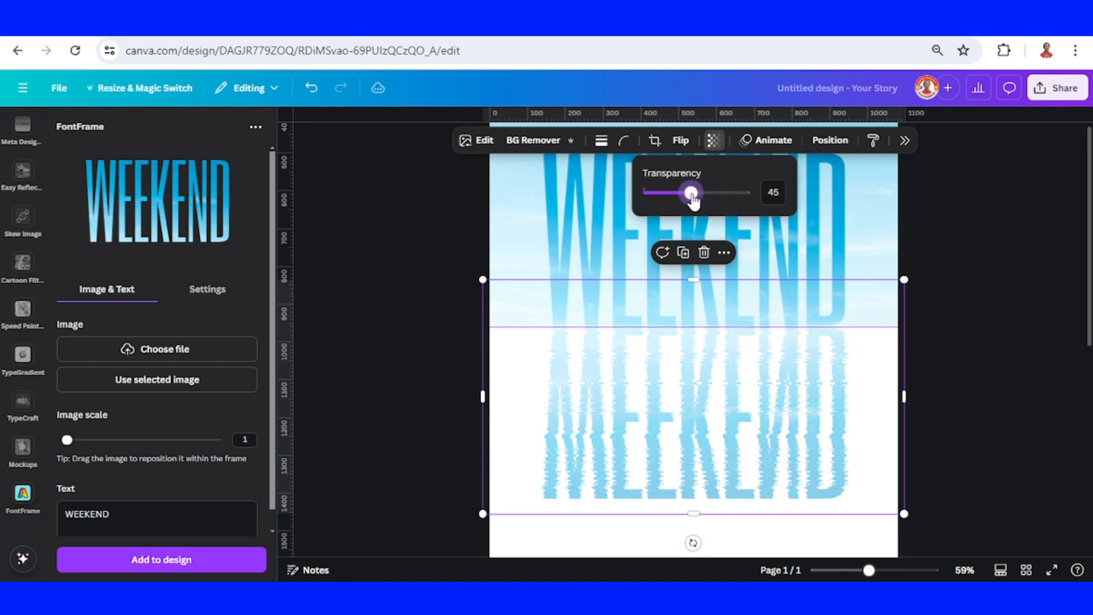
{"action": "left_click", "coordinate": [966, 460]}
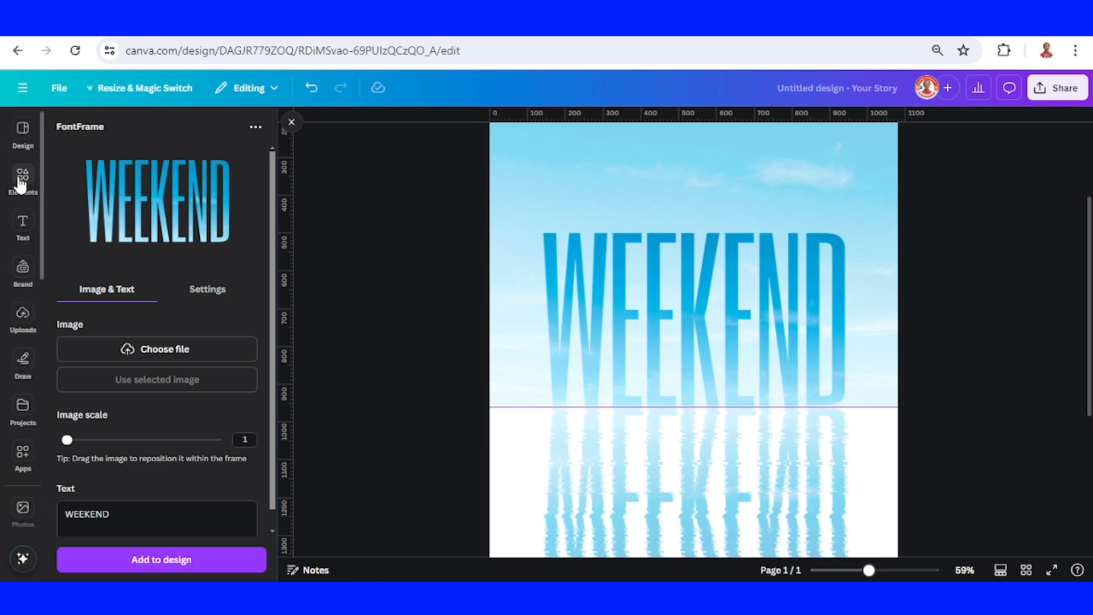
Add the Family in Swimming Pool photo, remove its background, and set it on the horizon
{"action": "left_click", "coordinate": [22, 178]}
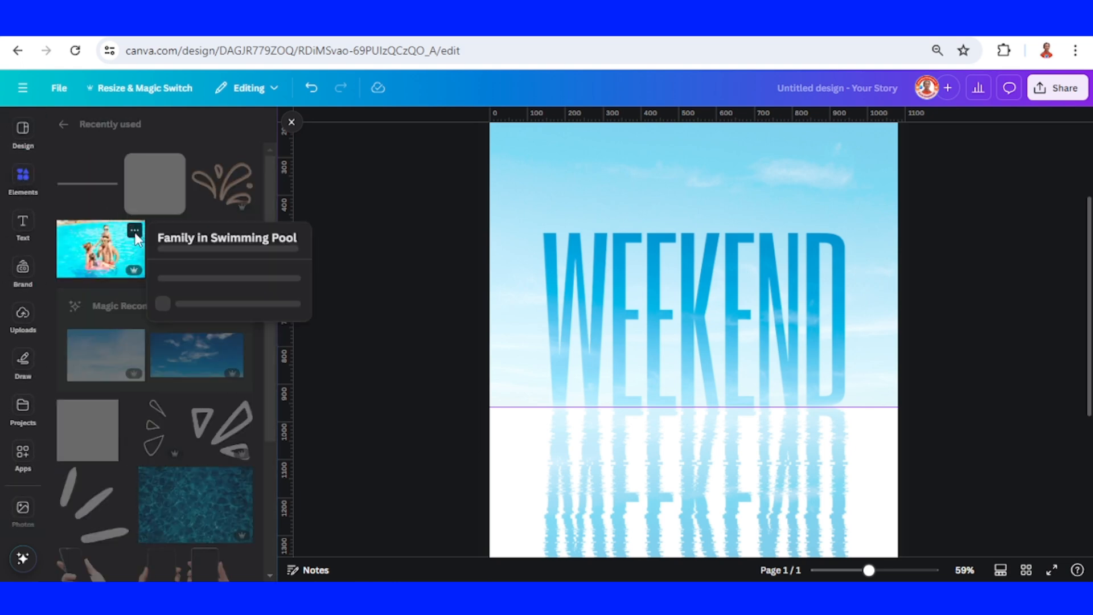
{"action": "left_click", "coordinate": [135, 230]}
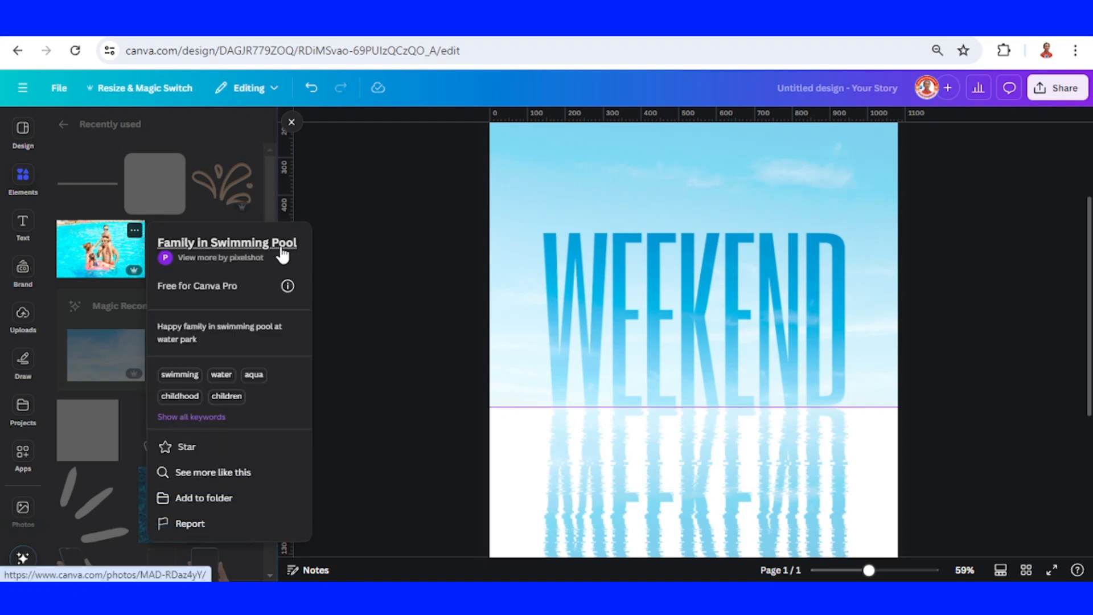
{"action": "left_click", "coordinate": [100, 249]}
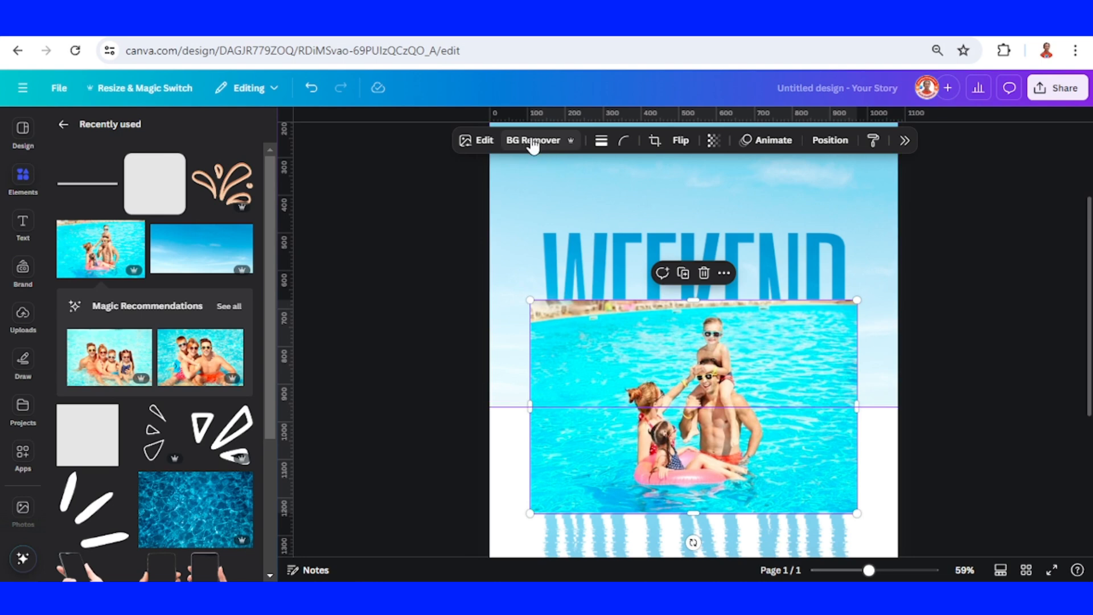
{"action": "left_click", "coordinate": [533, 140]}
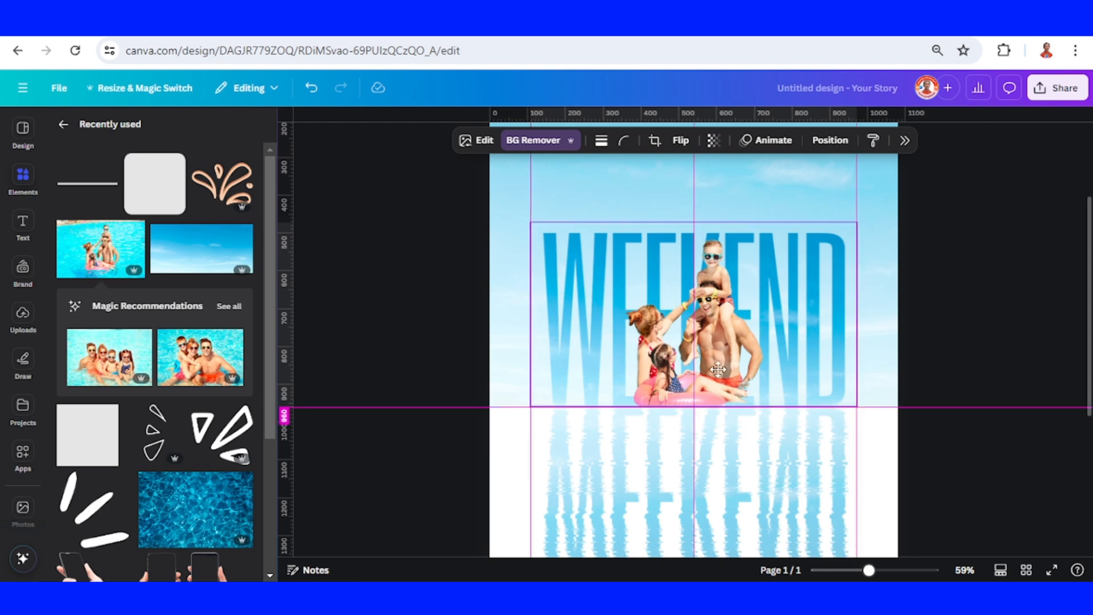
{"action": "left_click", "coordinate": [701, 349]}
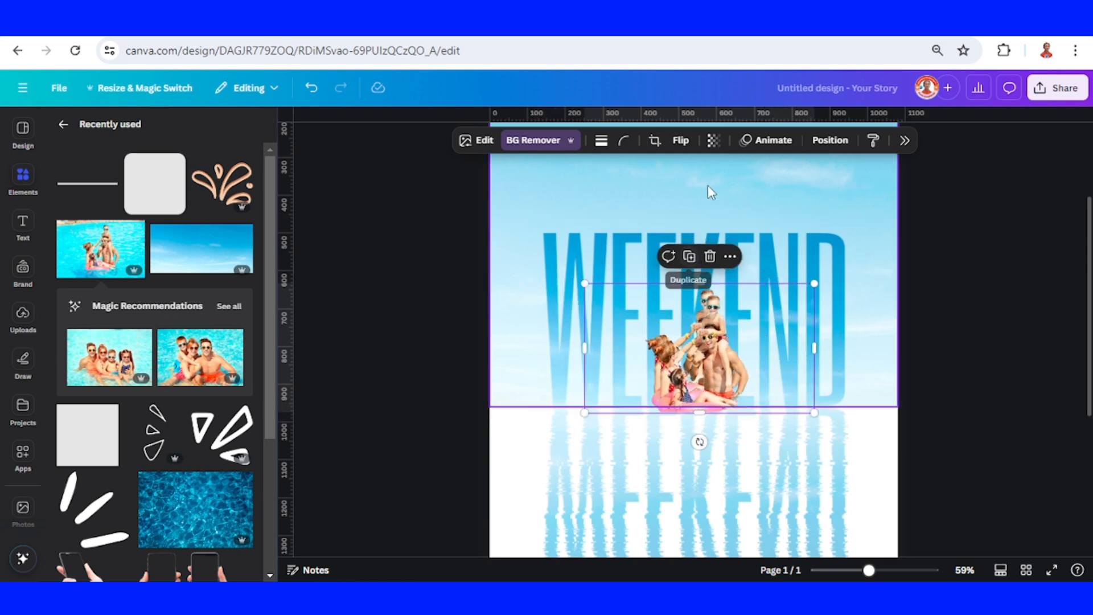
Duplicate the family cutout and give the flipped copy a saved Minced Slice effect
{"action": "left_click", "coordinate": [679, 140]}
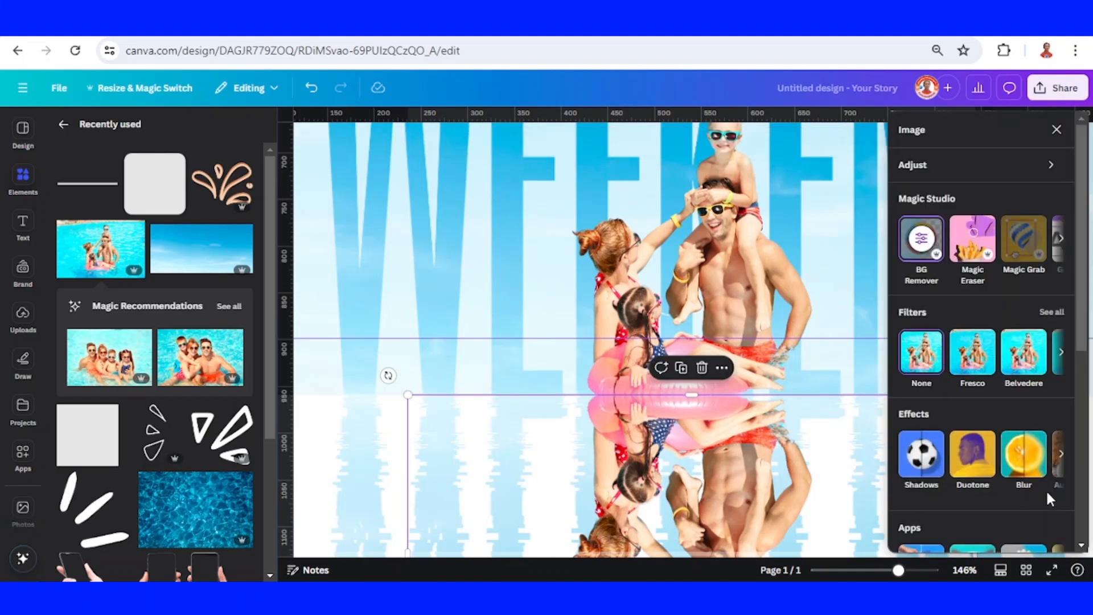
{"action": "scroll", "scroll_direction": "down", "scroll_amount": 3}
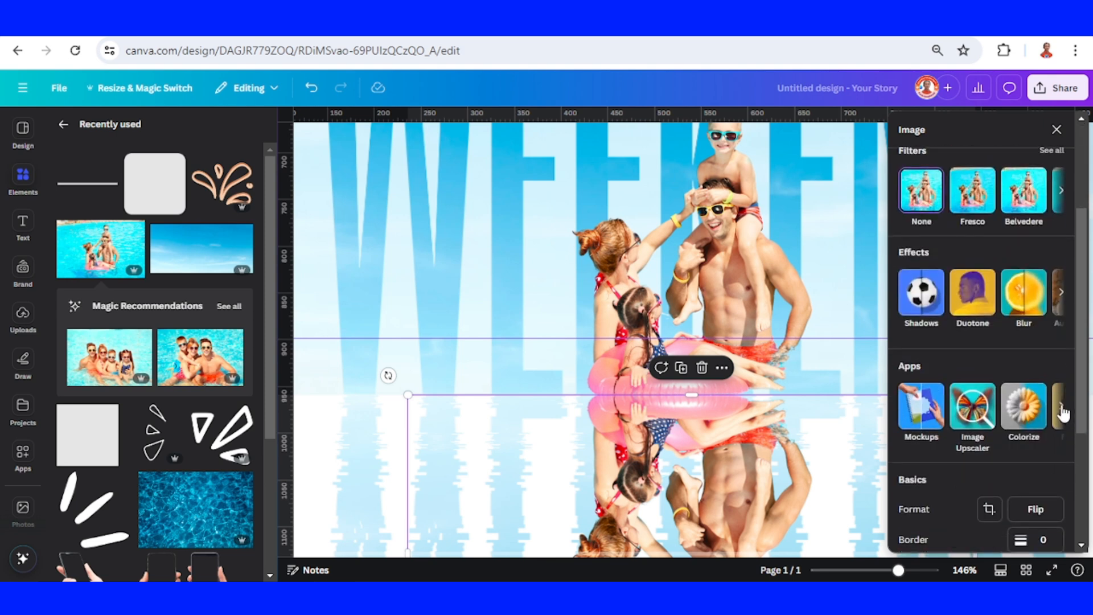
{"action": "left_click", "coordinate": [1065, 405]}
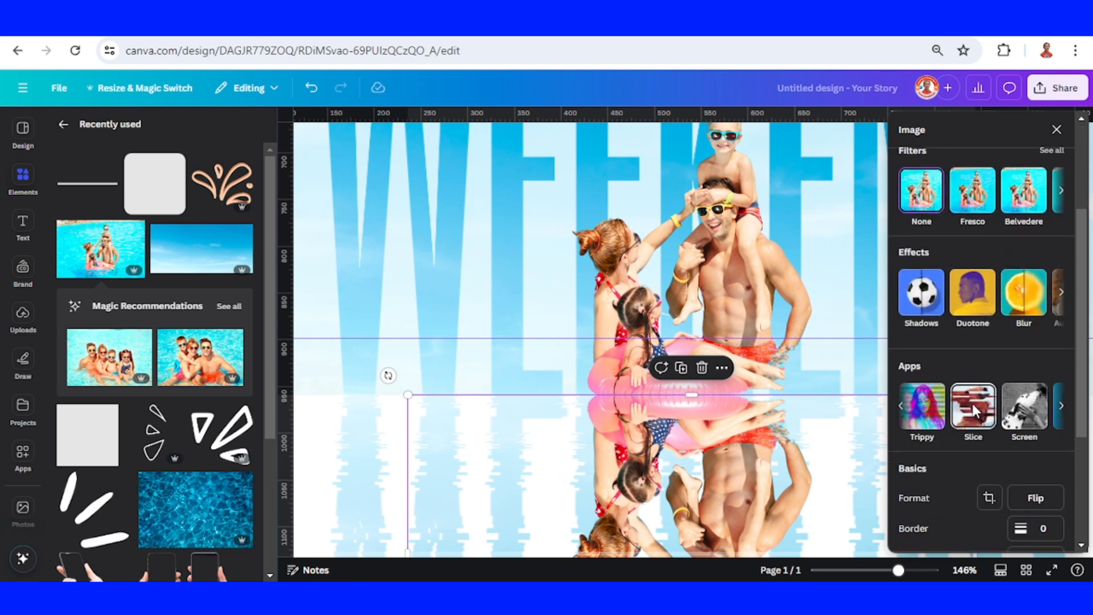
{"action": "left_click", "coordinate": [972, 407]}
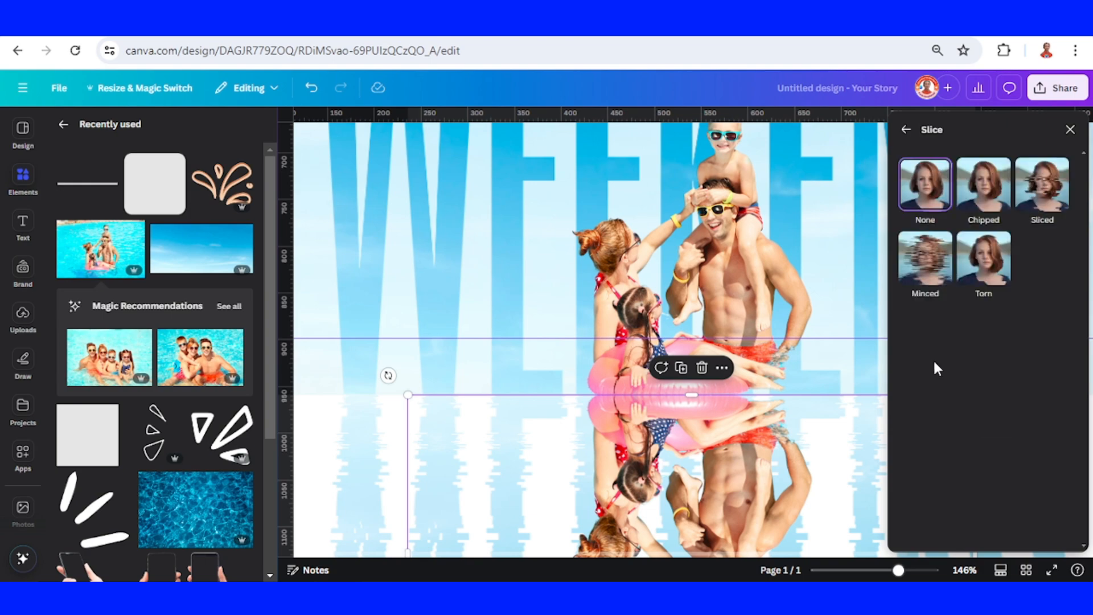
{"action": "left_click", "coordinate": [925, 258]}
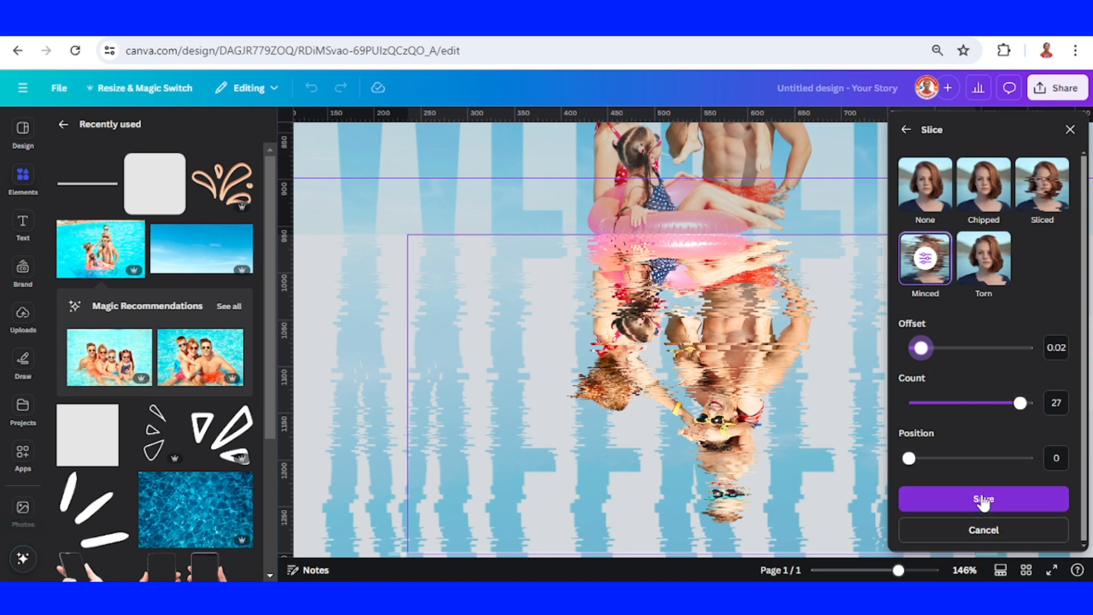
{"action": "left_click", "coordinate": [982, 499]}
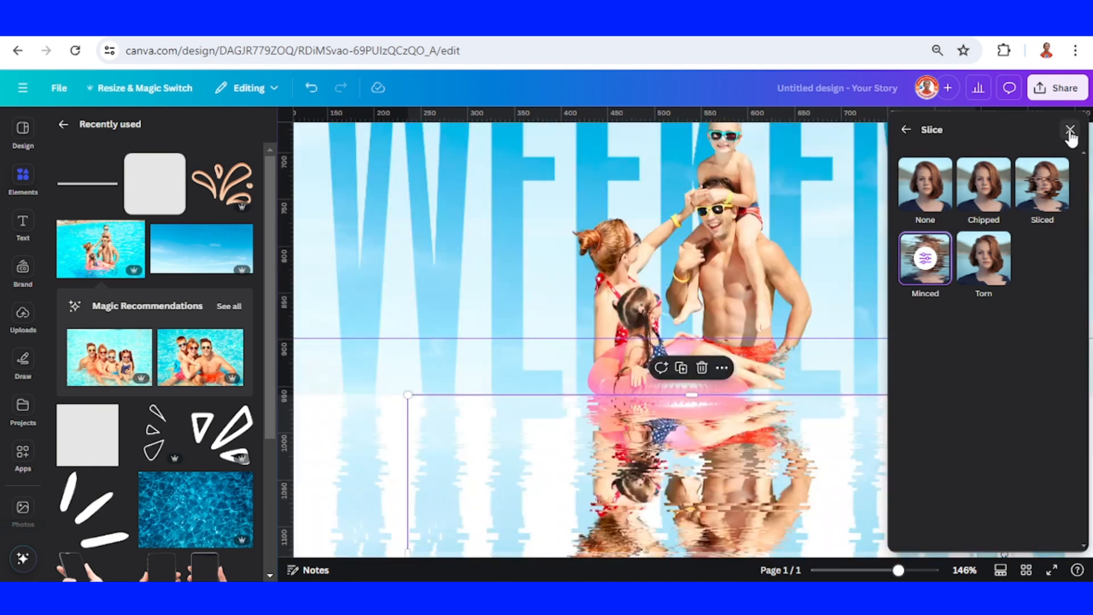
{"action": "left_click", "coordinate": [1072, 130]}
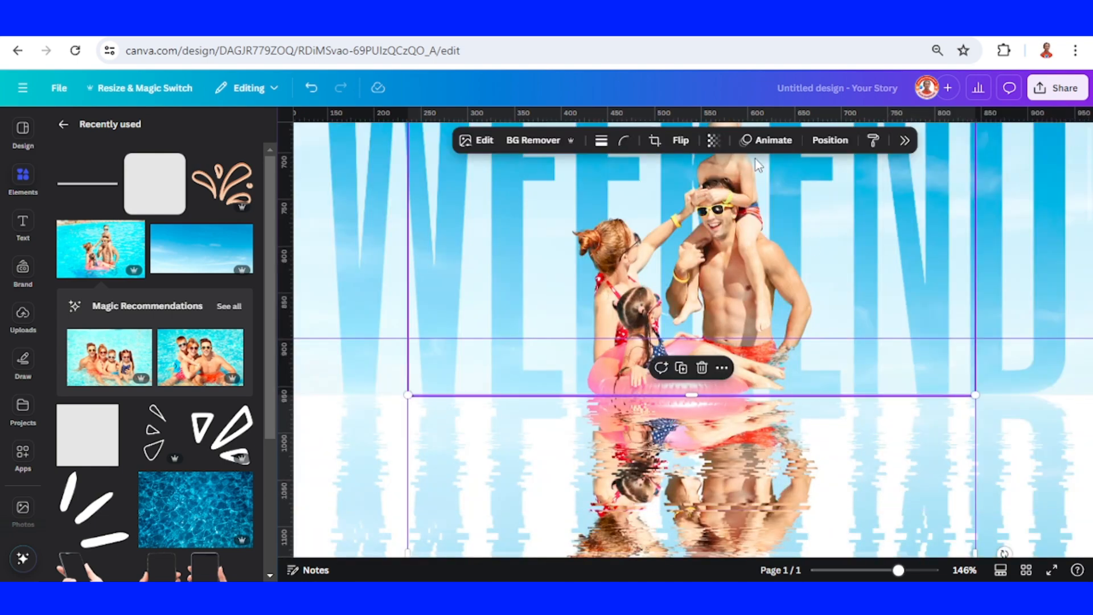
{"action": "left_click", "coordinate": [713, 140]}
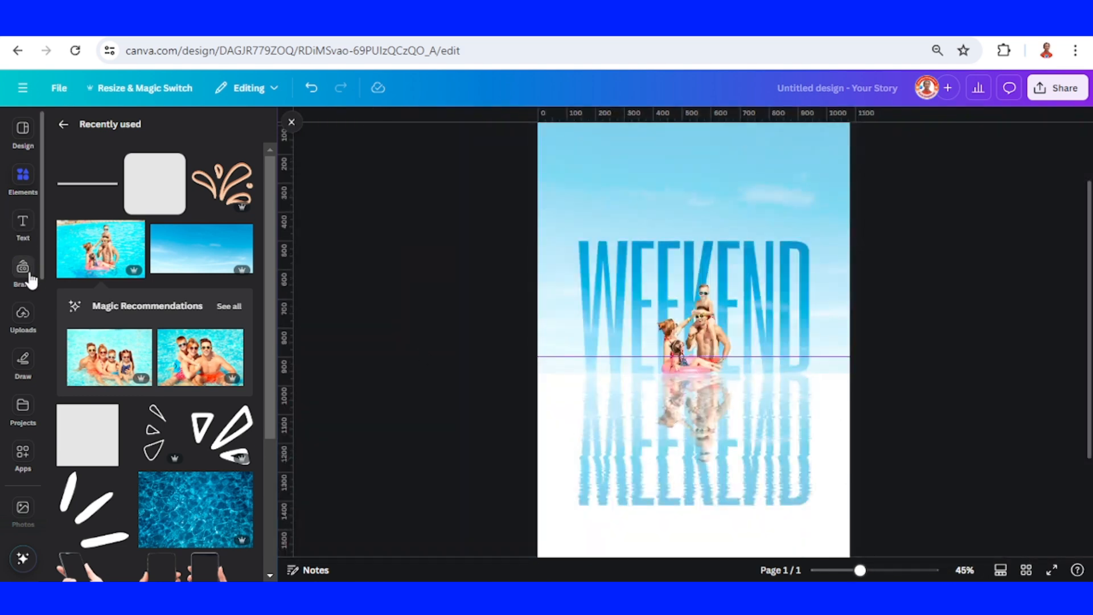
Add a subheading text box for 'happy' and browse fonts for a rounded style
{"action": "left_click", "coordinate": [22, 226]}
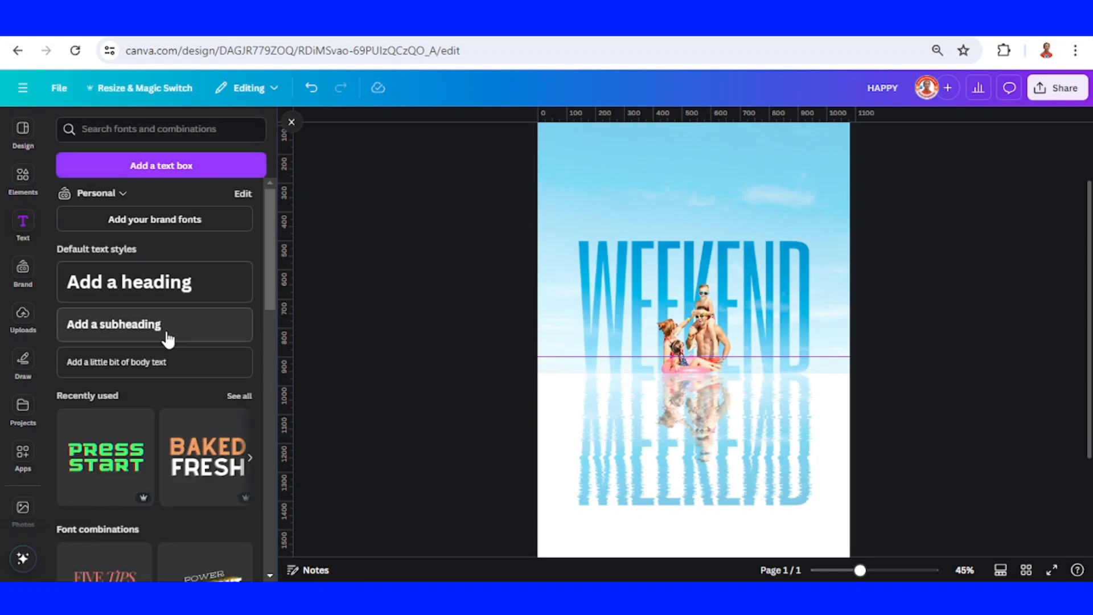
{"action": "left_click", "coordinate": [154, 324]}
{"action": "type", "text": "happy"}
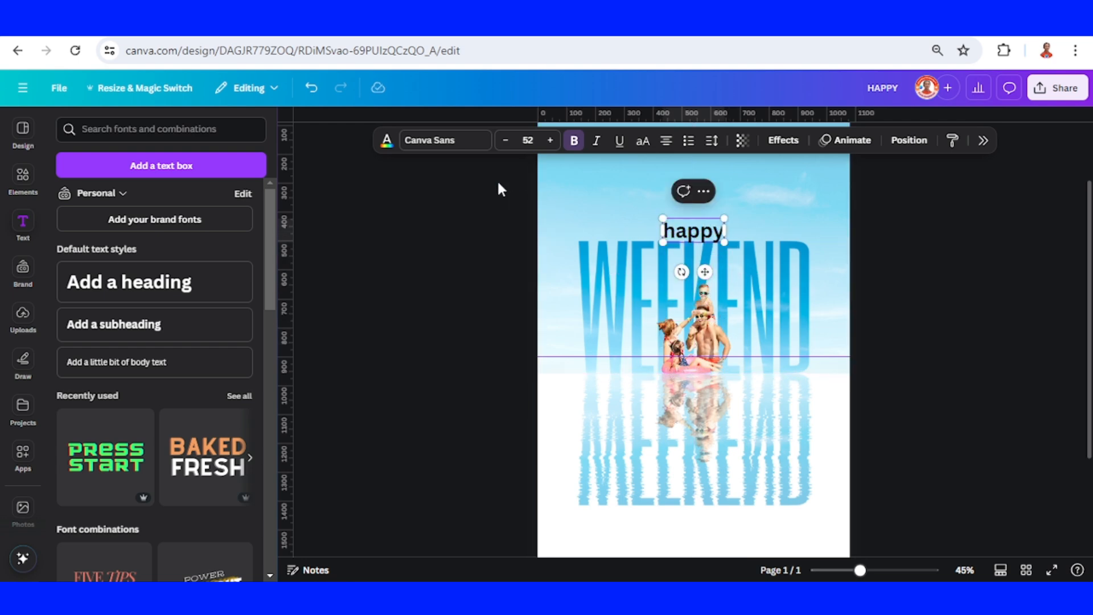
{"action": "left_click", "coordinate": [430, 140]}
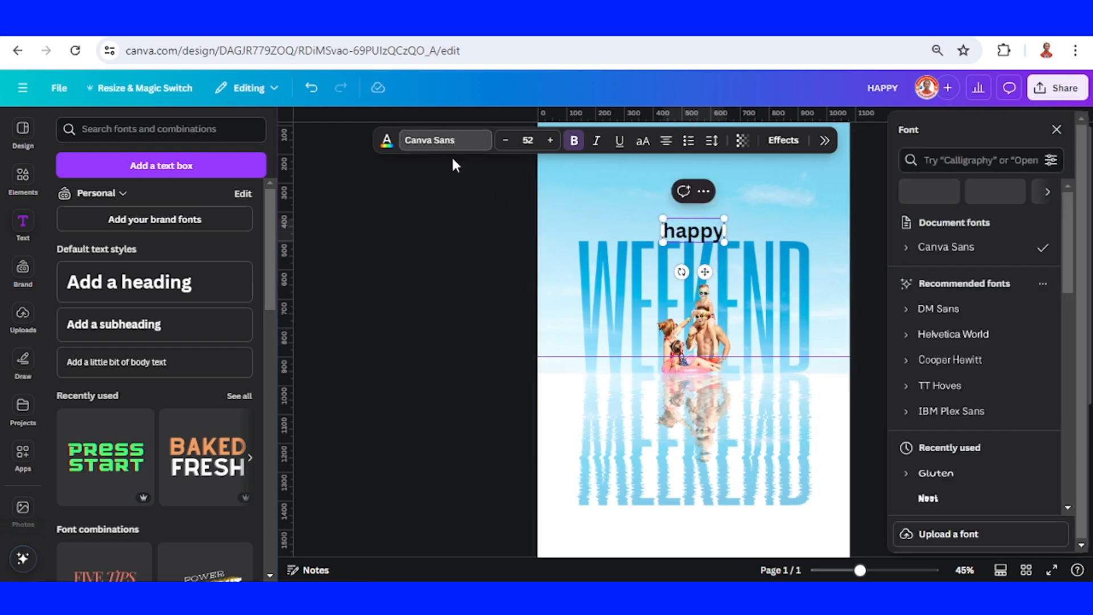
{"action": "scroll", "scroll_direction": "down", "scroll_amount": 3}
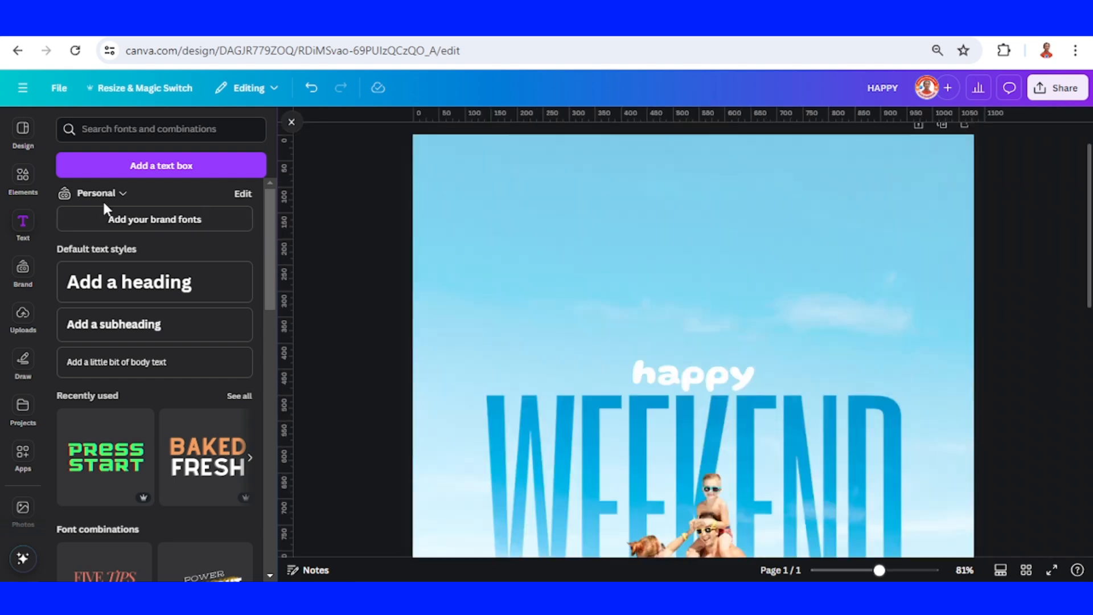
Search Elements for 'quote decoration' graphics and add the splash above 'happy'
{"action": "left_click", "coordinate": [22, 180]}
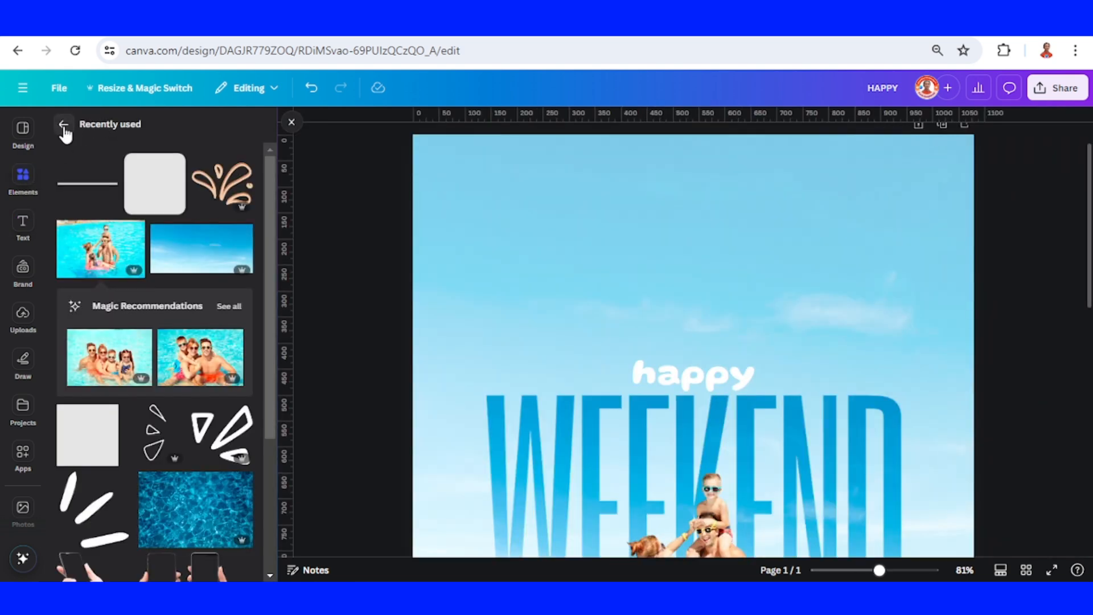
{"action": "left_click", "coordinate": [63, 129]}
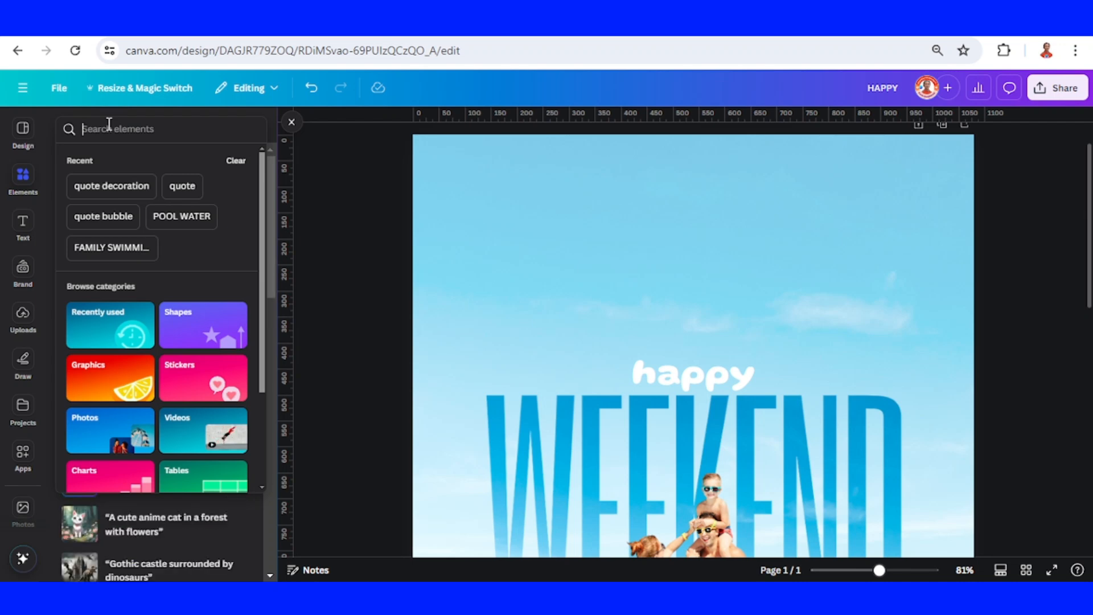
{"action": "type", "text": "quote"}
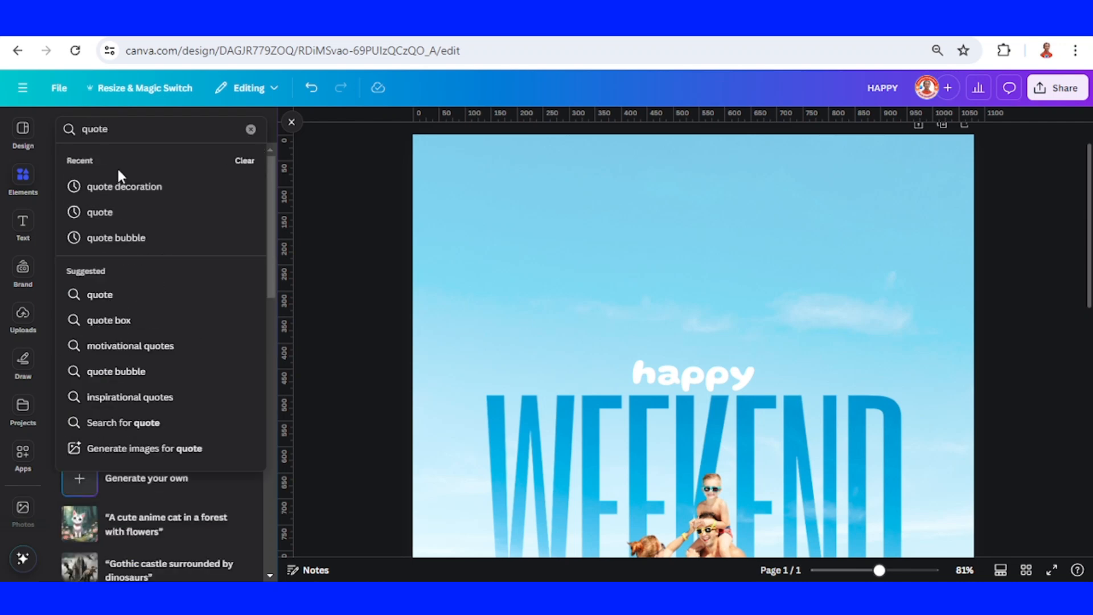
{"action": "left_click", "coordinate": [123, 187]}
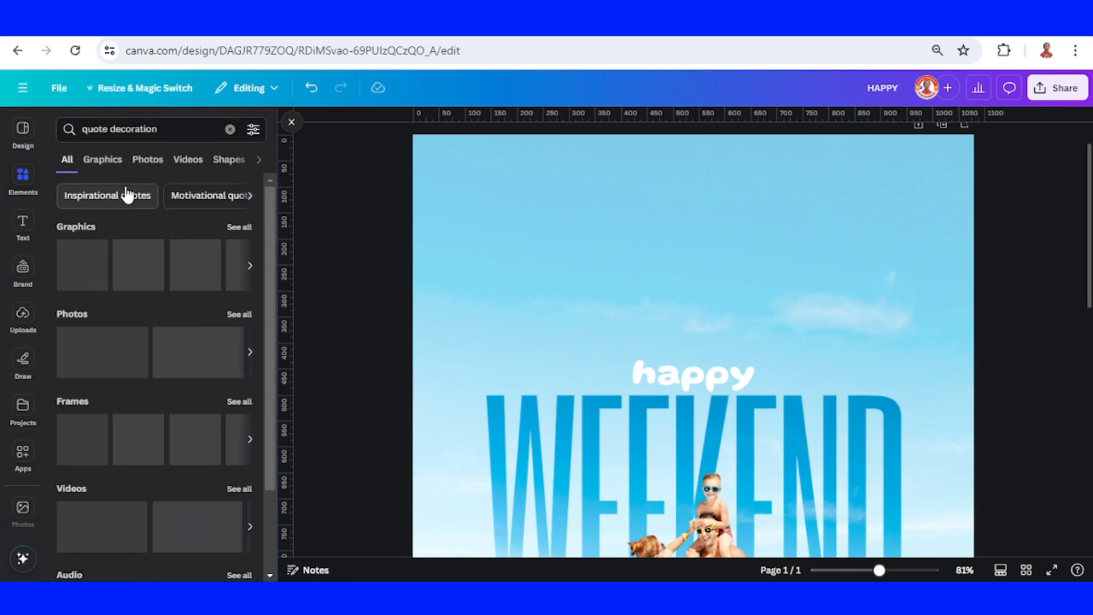
{"action": "left_click", "coordinate": [102, 159]}
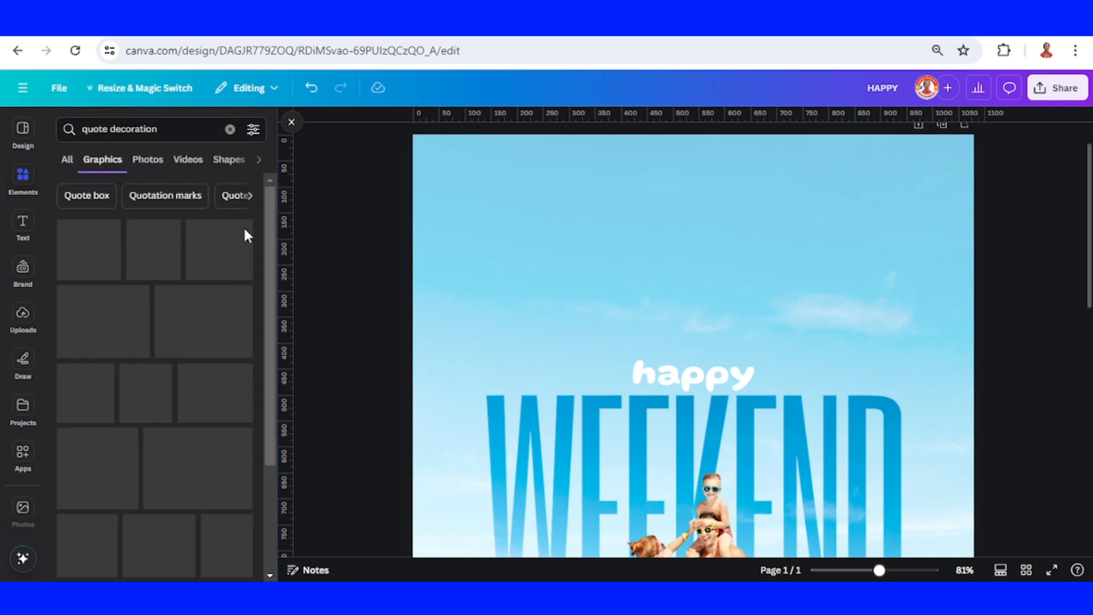
{"action": "scroll", "scroll_direction": "down", "scroll_amount": 3}
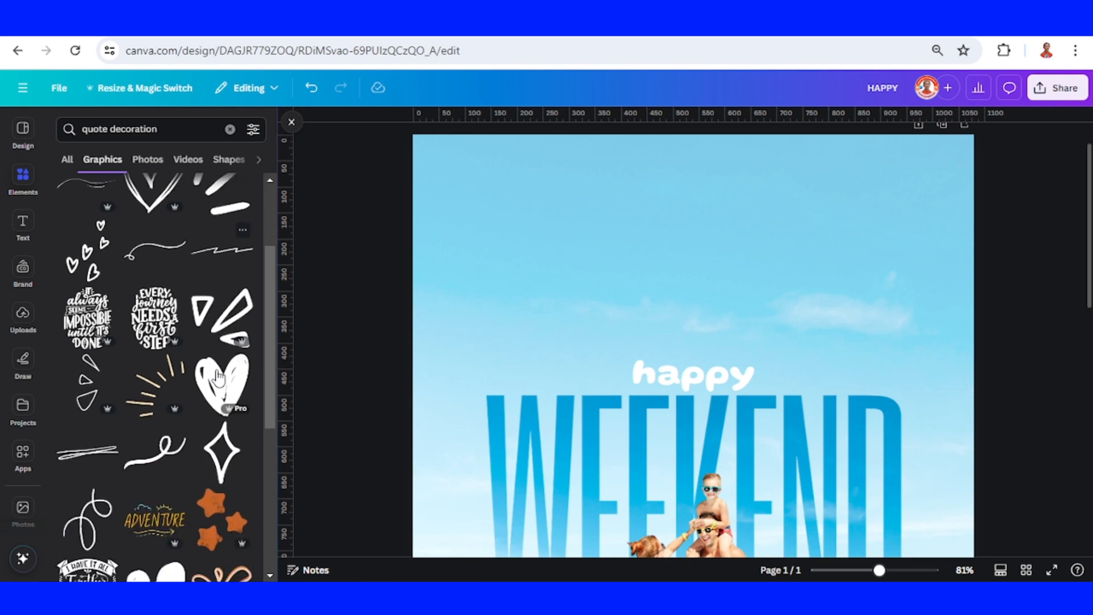
{"action": "scroll", "scroll_direction": "down", "scroll_amount": 3}
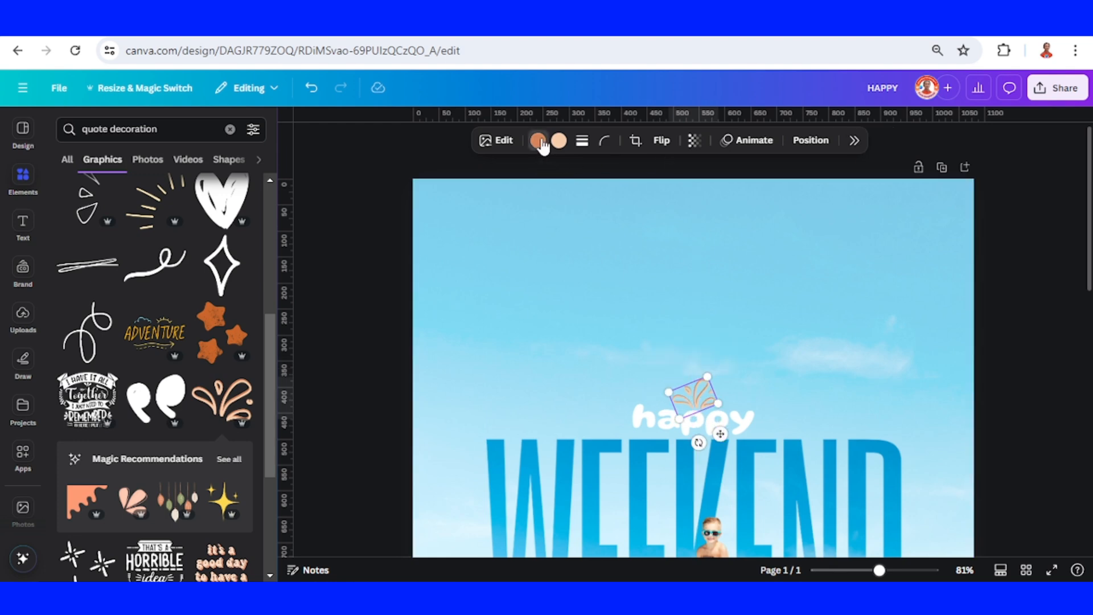
Make the splash decoration's first colour white and change its second colour
{"action": "left_click", "coordinate": [538, 140]}
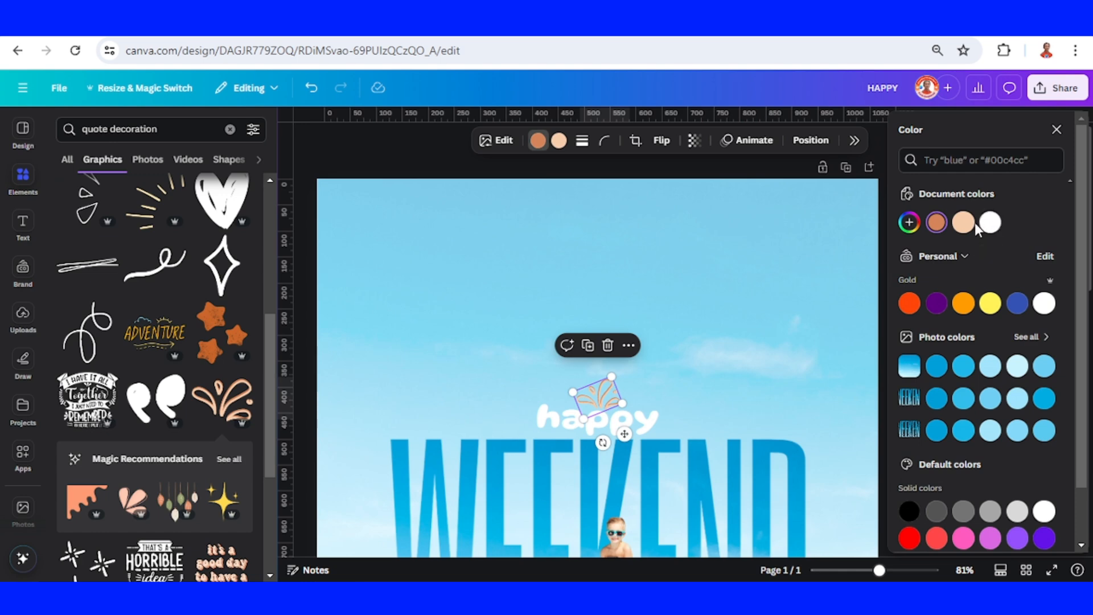
{"action": "left_click", "coordinate": [990, 222]}
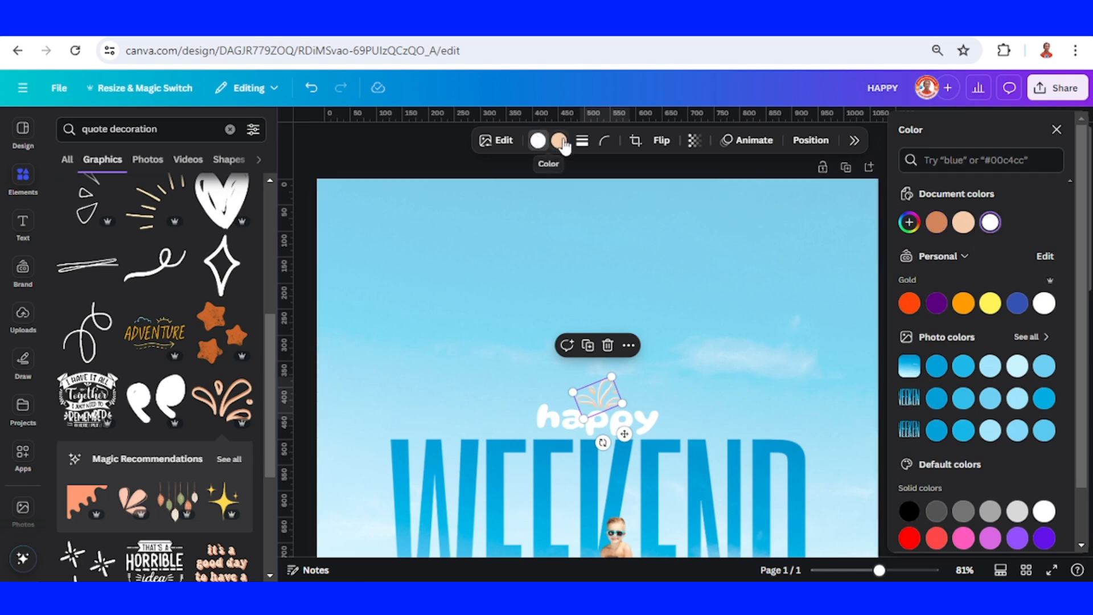
{"action": "left_click", "coordinate": [962, 222]}
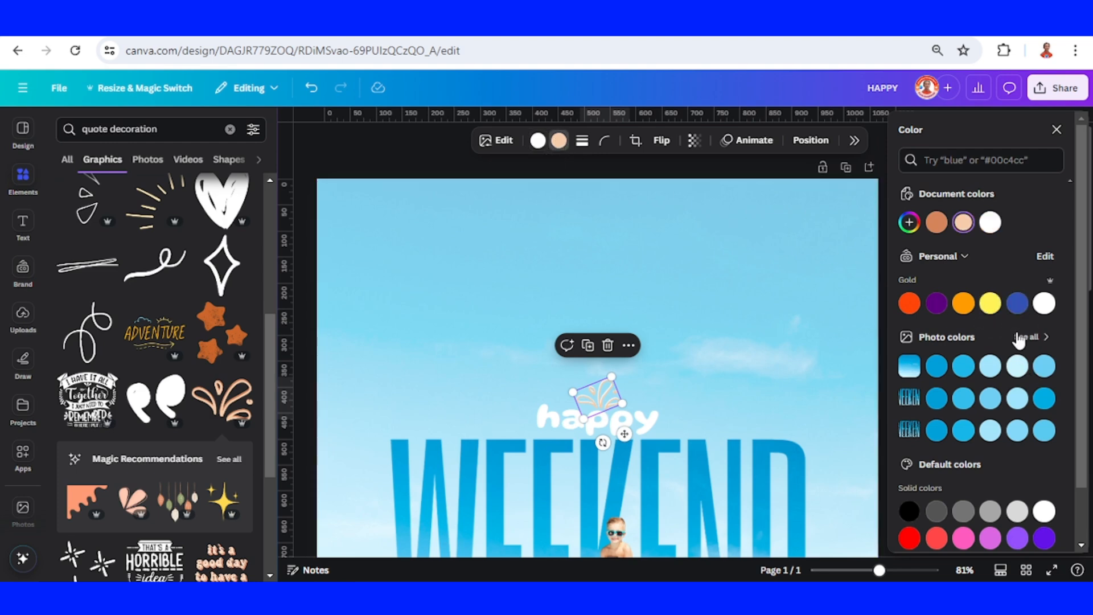
{"action": "left_click", "coordinate": [22, 227]}
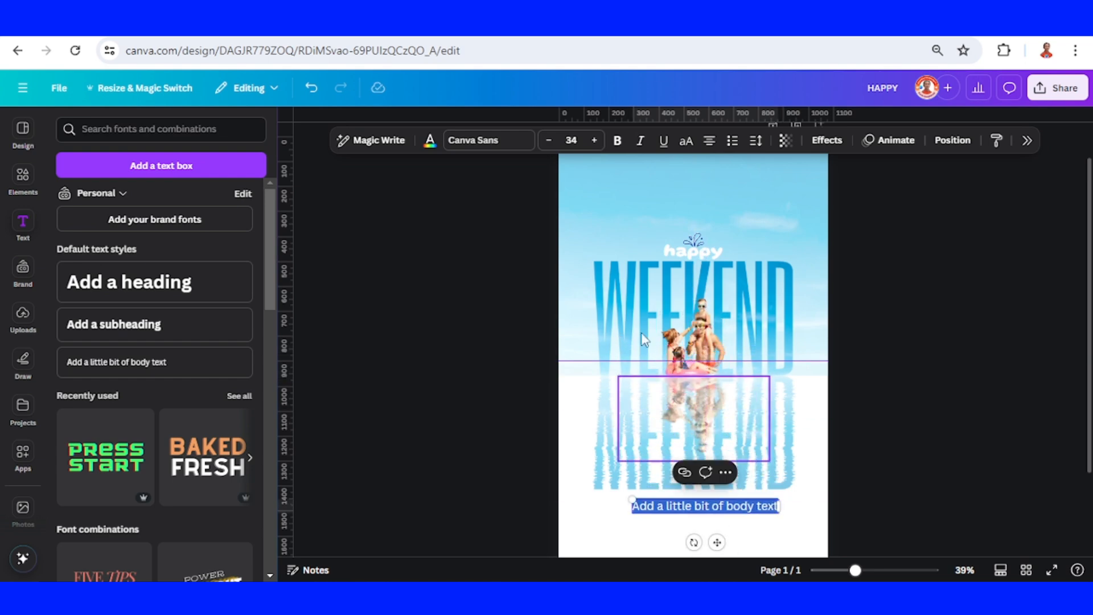
Shrink the caption to font size 21 and change its text to 'to all family in the world'
{"action": "left_click", "coordinate": [571, 140]}
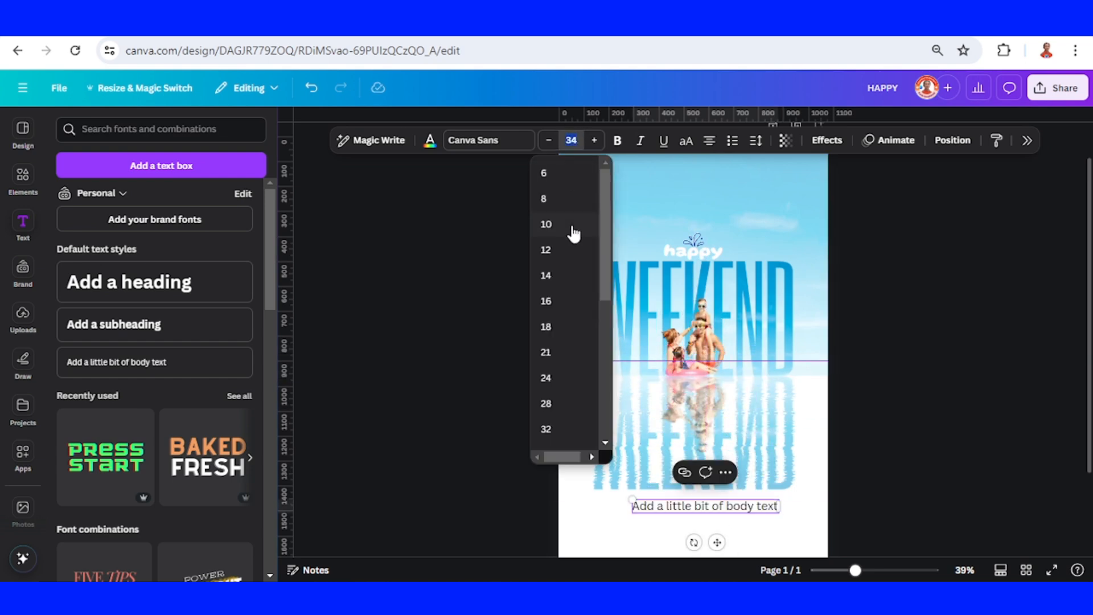
{"action": "left_click", "coordinate": [546, 352]}
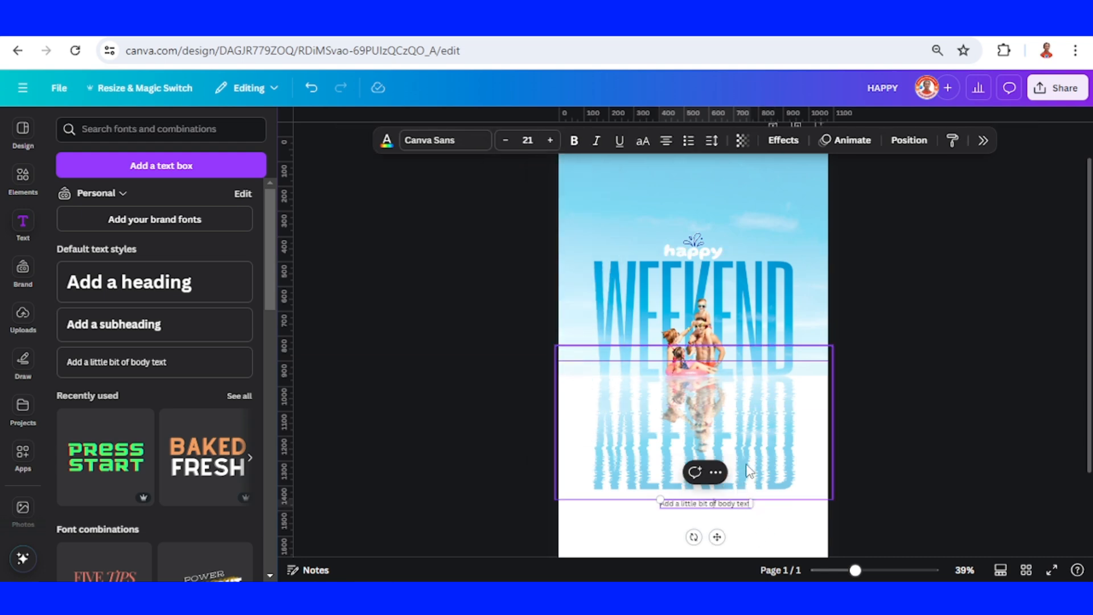
{"action": "mouse_move", "coordinate": [797, 401]}
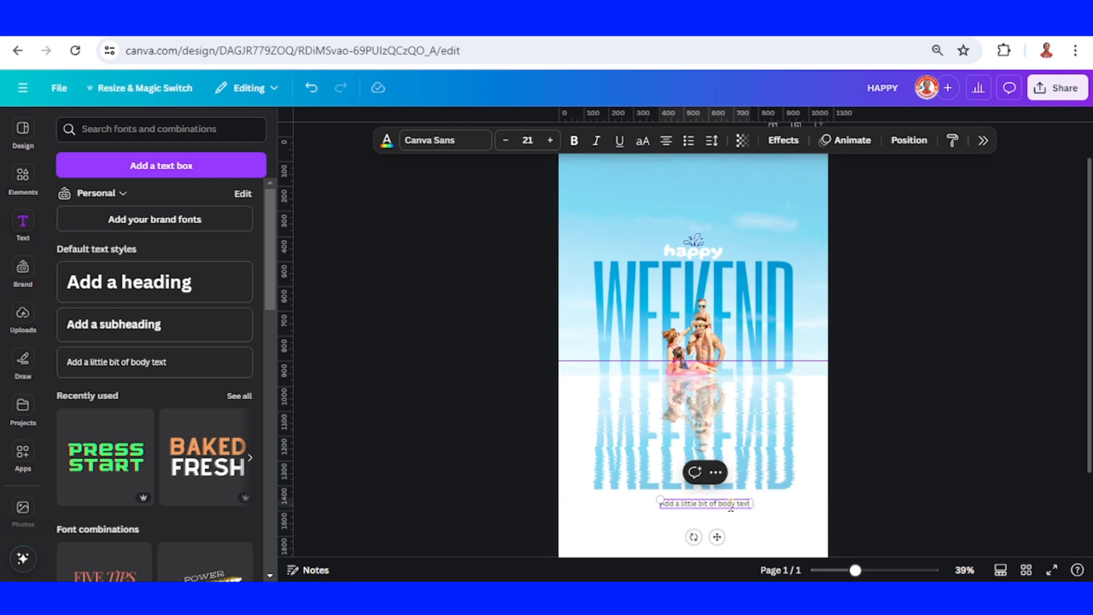
{"action": "double_click", "coordinate": [705, 503]}
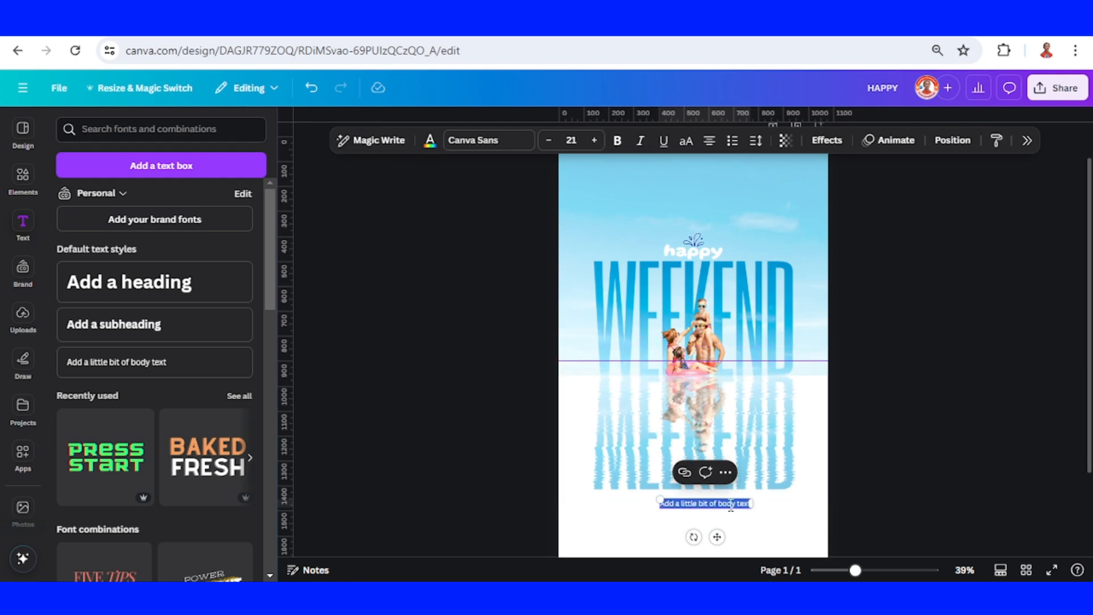
{"action": "type", "text": "so all family in the world"}
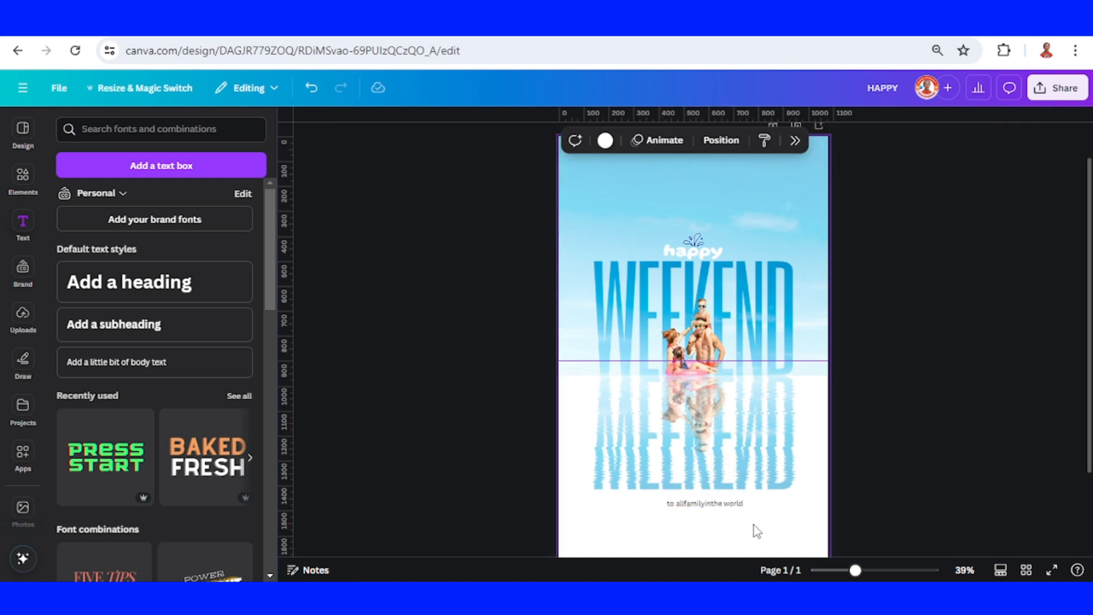
{"action": "double_click", "coordinate": [704, 503]}
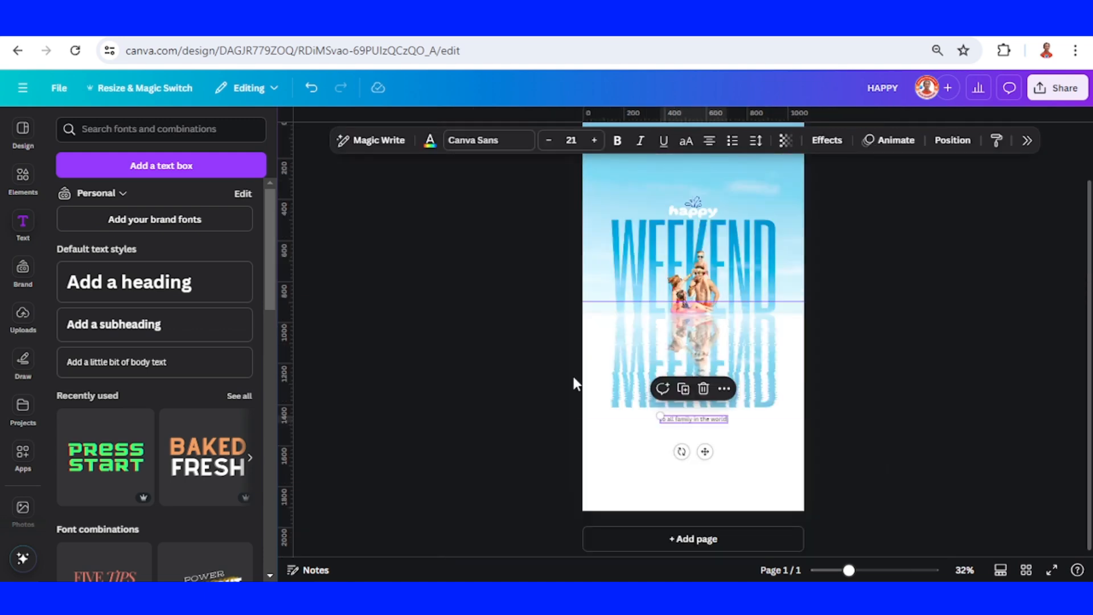
Add a plain line from Elements and recolour it deep blue
{"action": "left_click", "coordinate": [22, 178]}
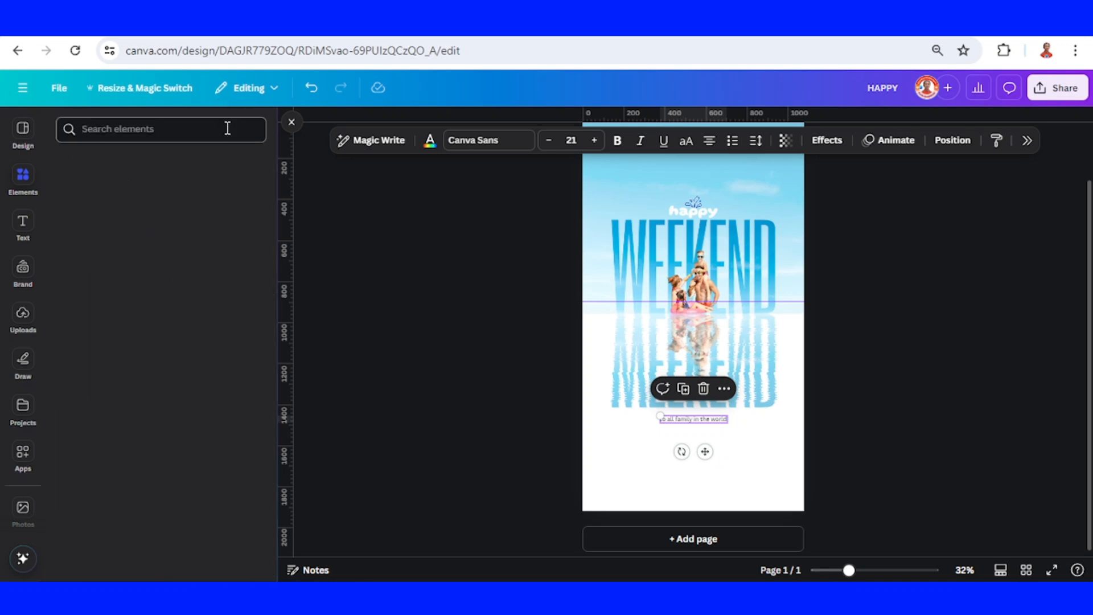
{"action": "left_click", "coordinate": [23, 180]}
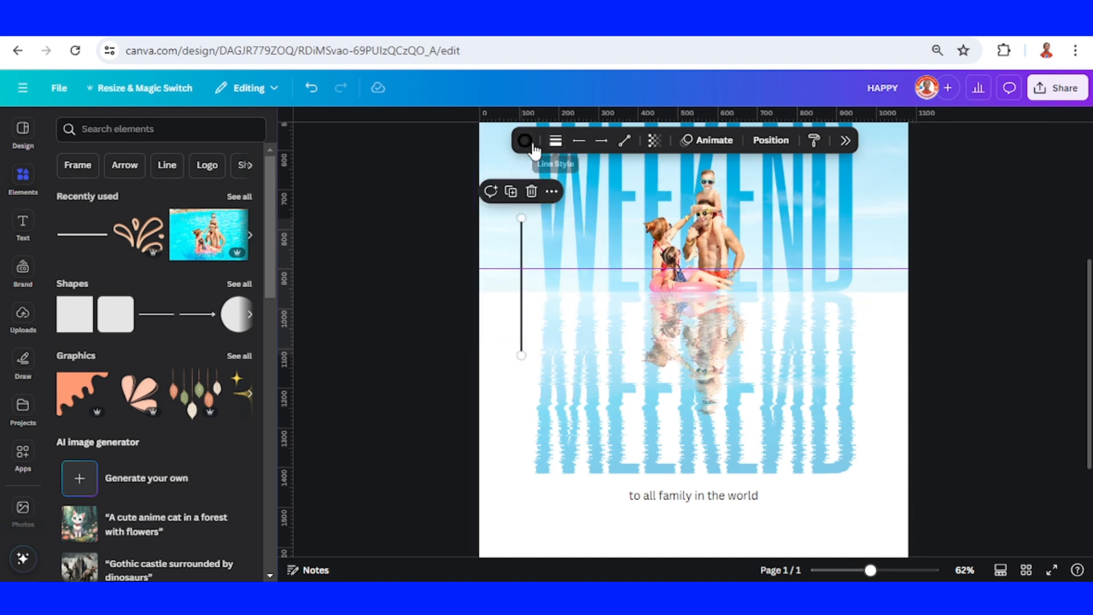
{"action": "left_click", "coordinate": [525, 141]}
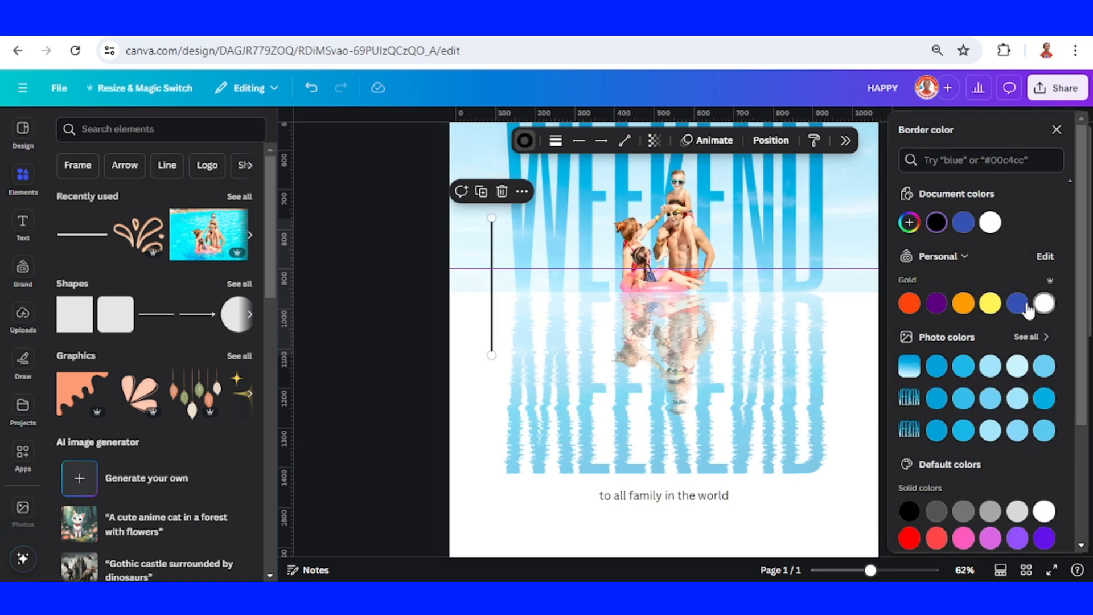
{"action": "left_click", "coordinate": [1016, 302]}
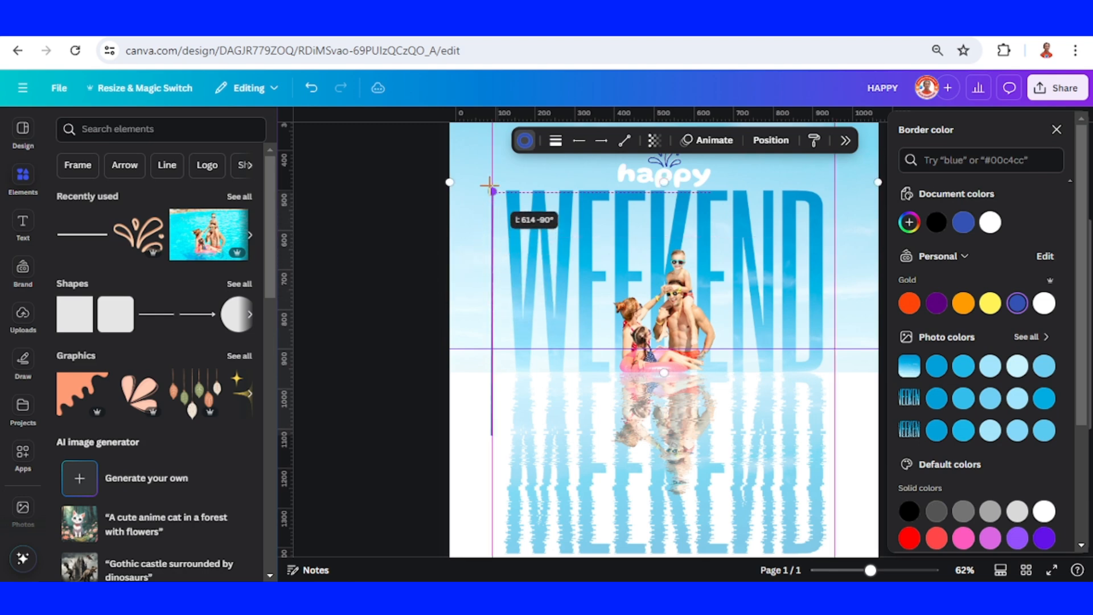
{"action": "scroll", "scroll_direction": "down", "scroll_amount": 3}
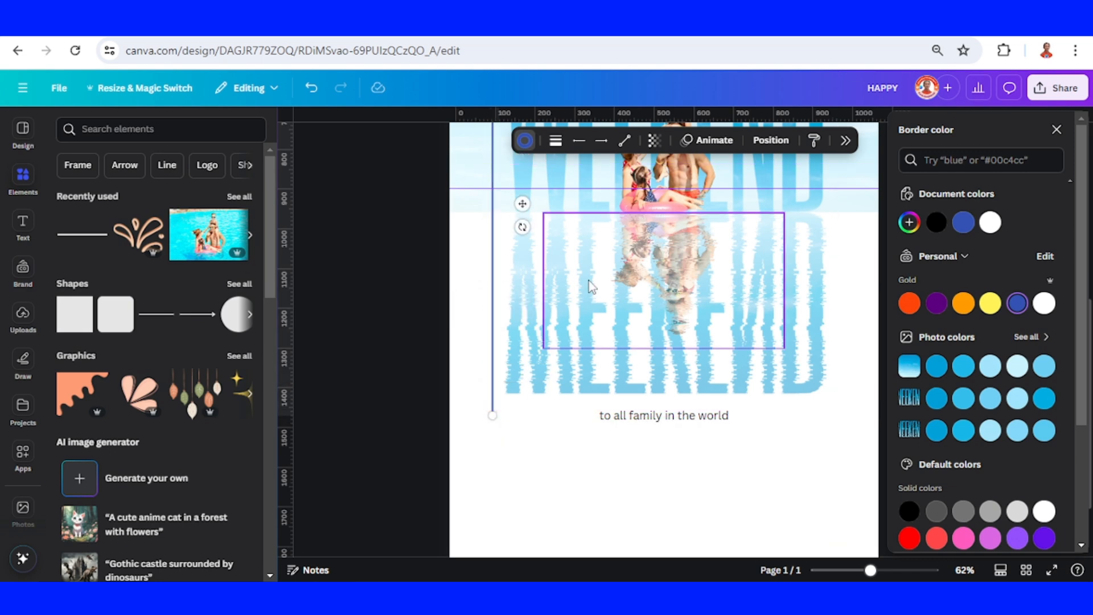
Change the blue line's type to Elbowed
{"action": "left_click", "coordinate": [624, 141]}
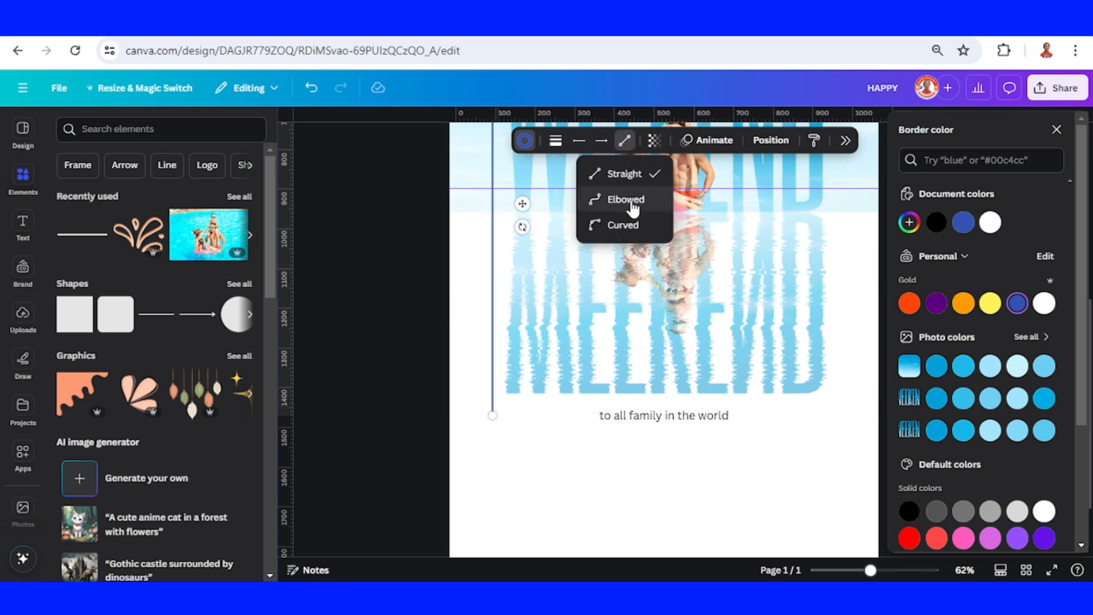
{"action": "left_click", "coordinate": [625, 200]}
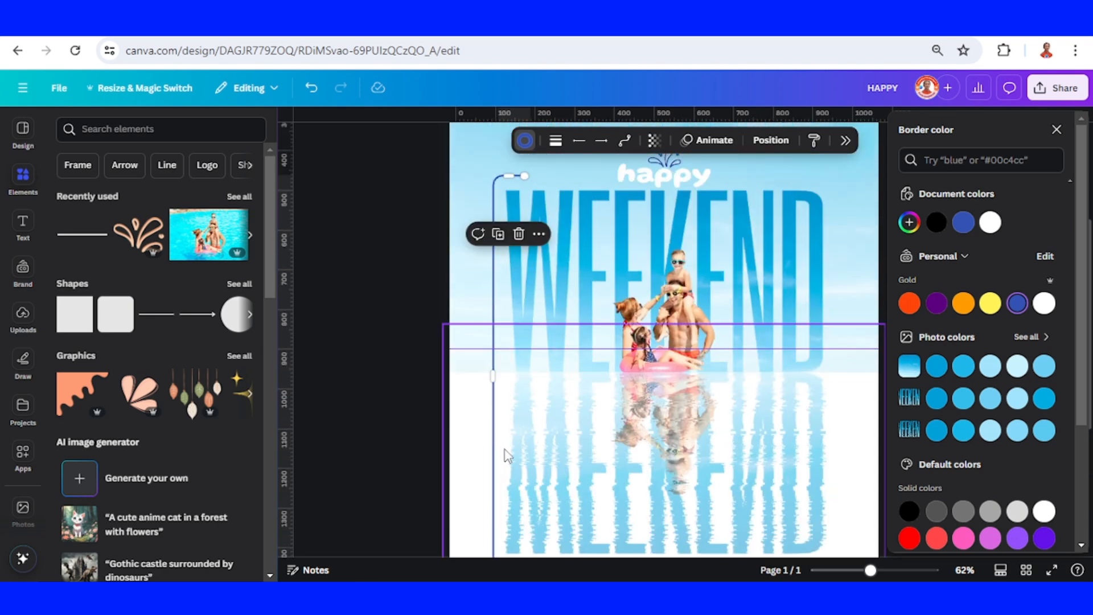
{"action": "scroll", "scroll_direction": "down", "scroll_amount": 3}
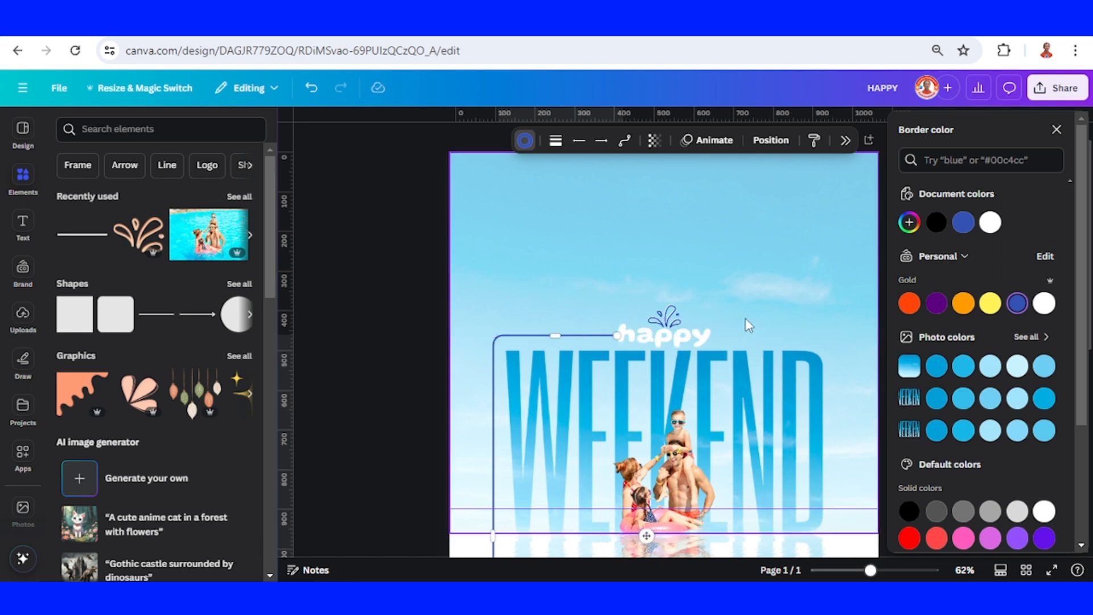
{"action": "scroll", "scroll_direction": "down", "scroll_amount": 3}
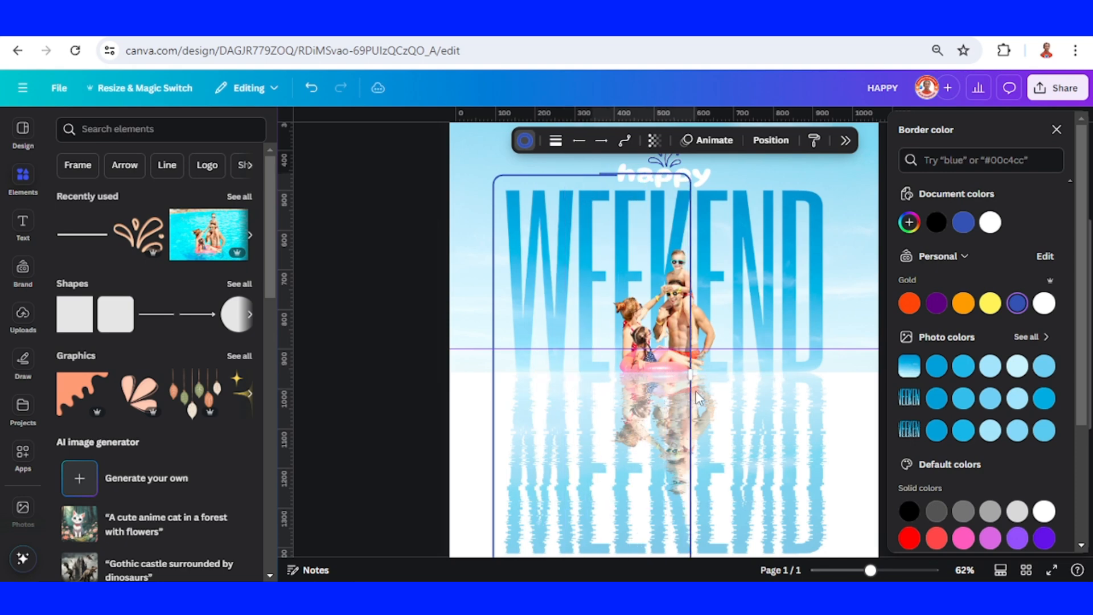
Adjust the elbowed line so it frames WEEKEND and ends at the caption
{"action": "left_click", "coordinate": [669, 436]}
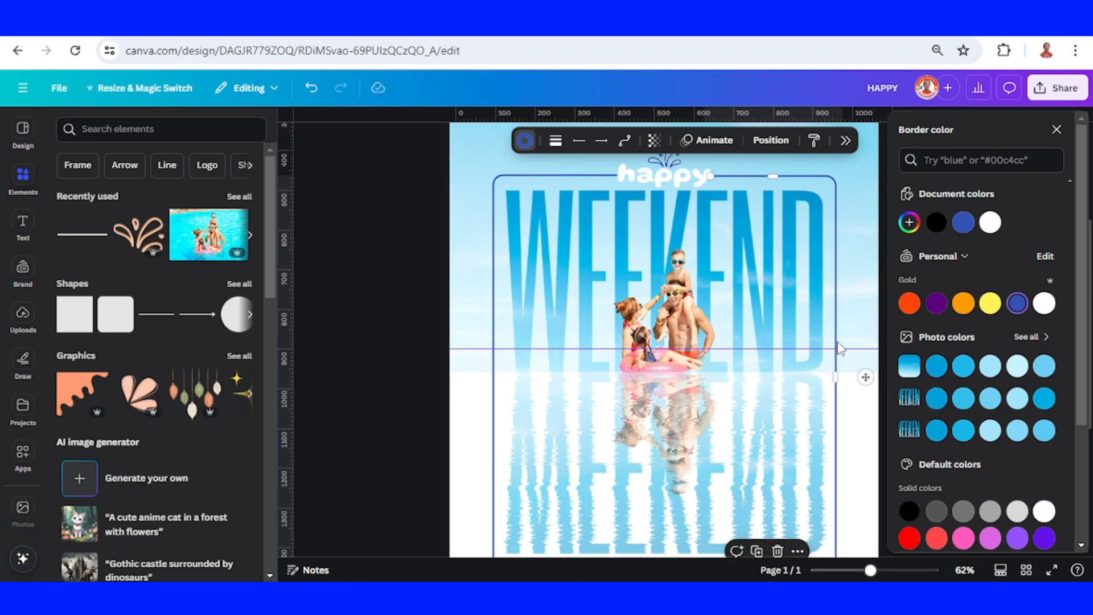
{"action": "mouse_move", "coordinate": [493, 198]}
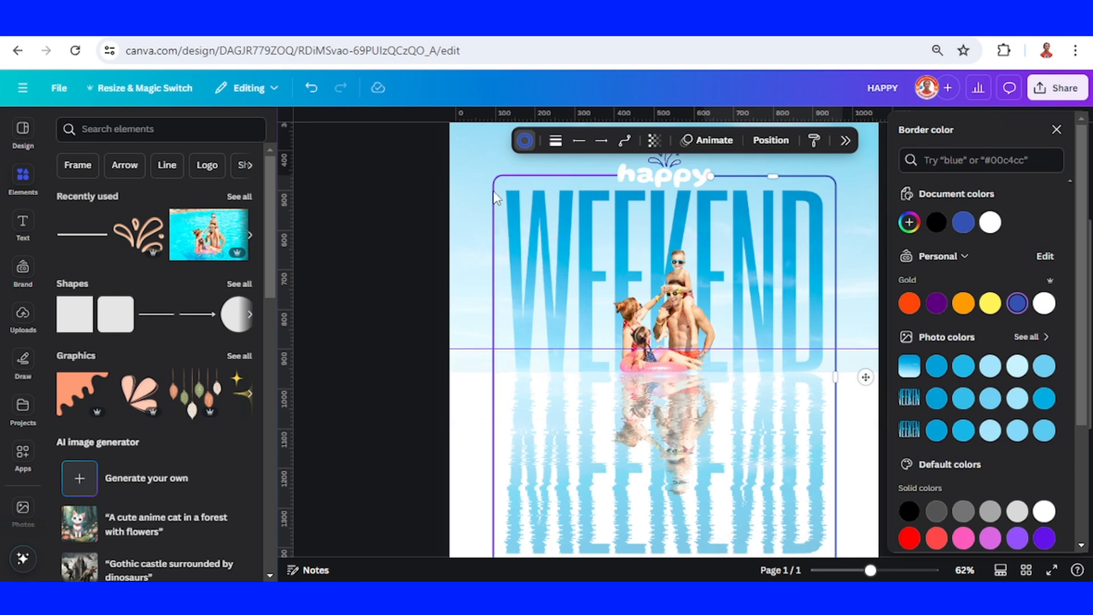
{"action": "scroll", "scroll_direction": "down", "scroll_amount": 3}
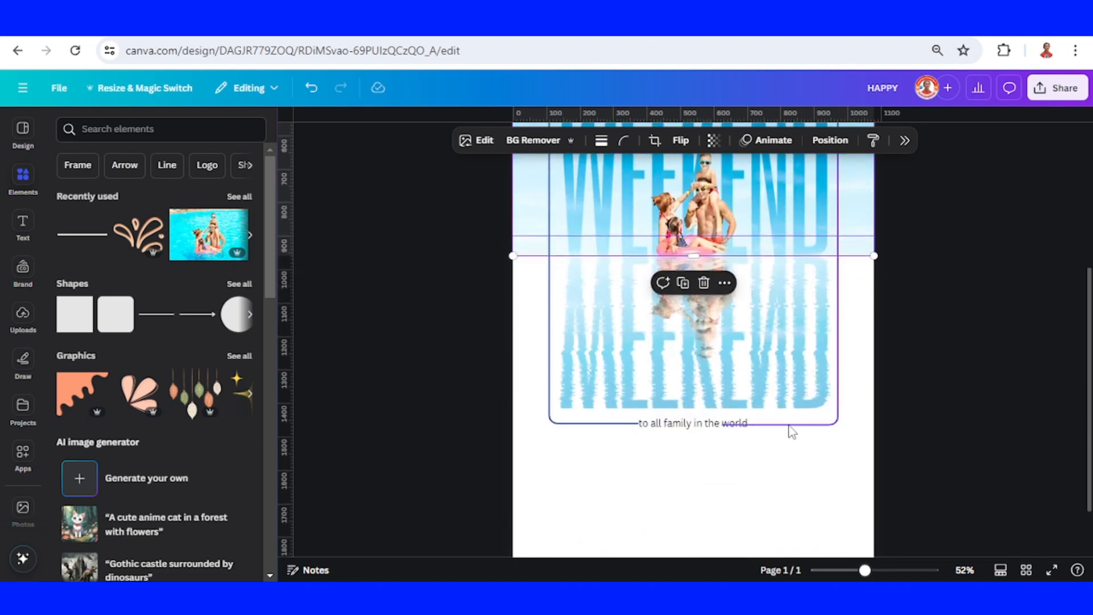
Duplicate the 'to all family in the world' caption and place the copy lower
{"action": "left_click", "coordinate": [692, 423]}
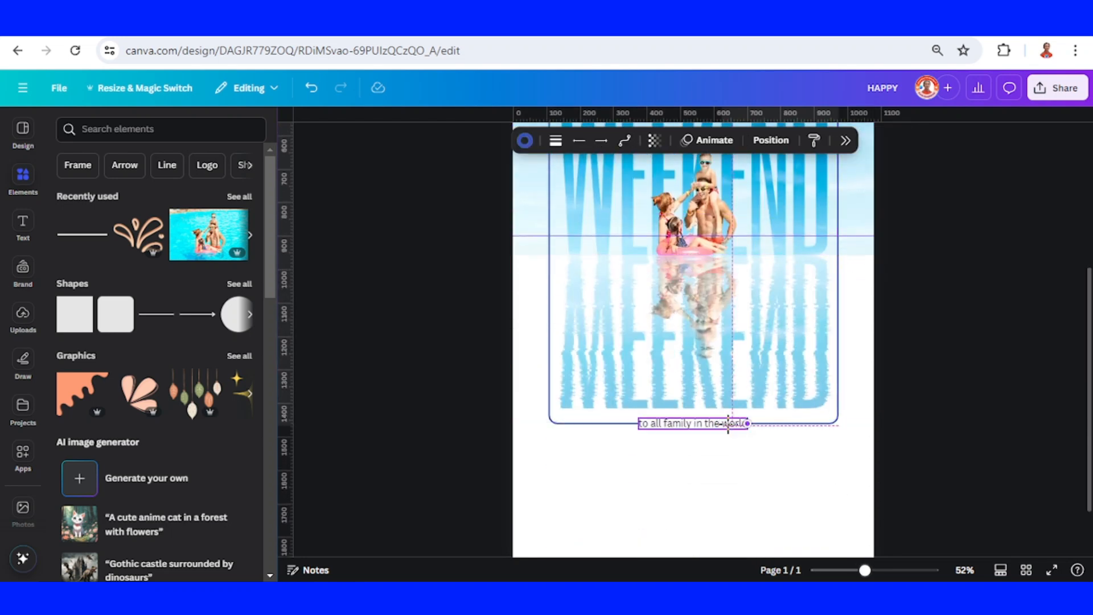
{"action": "left_click", "coordinate": [694, 423]}
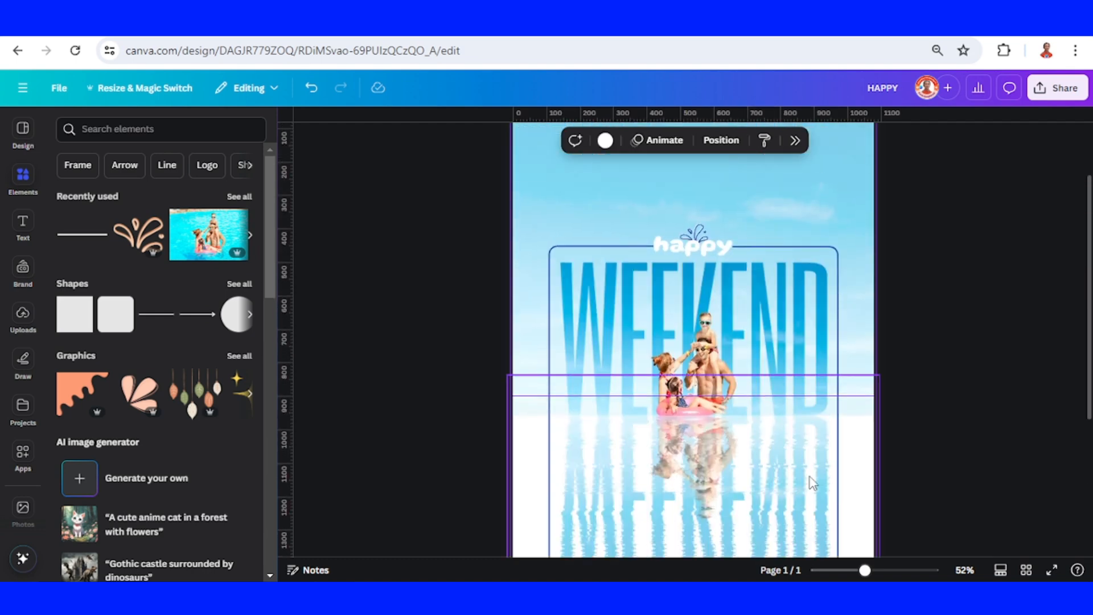
{"action": "scroll", "scroll_direction": "down", "scroll_amount": 3}
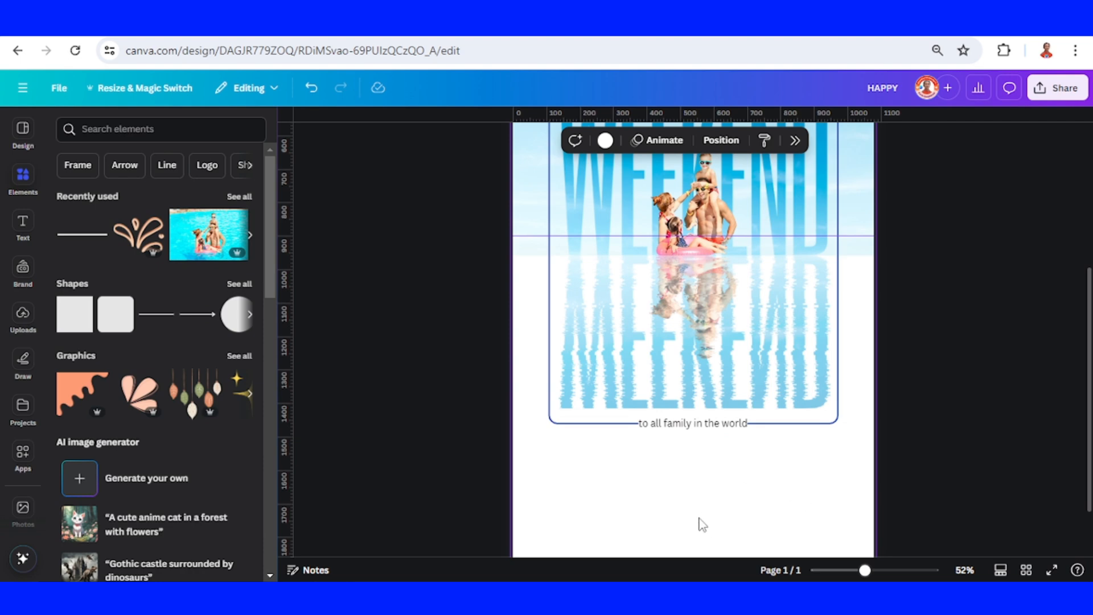
{"action": "left_click", "coordinate": [692, 423]}
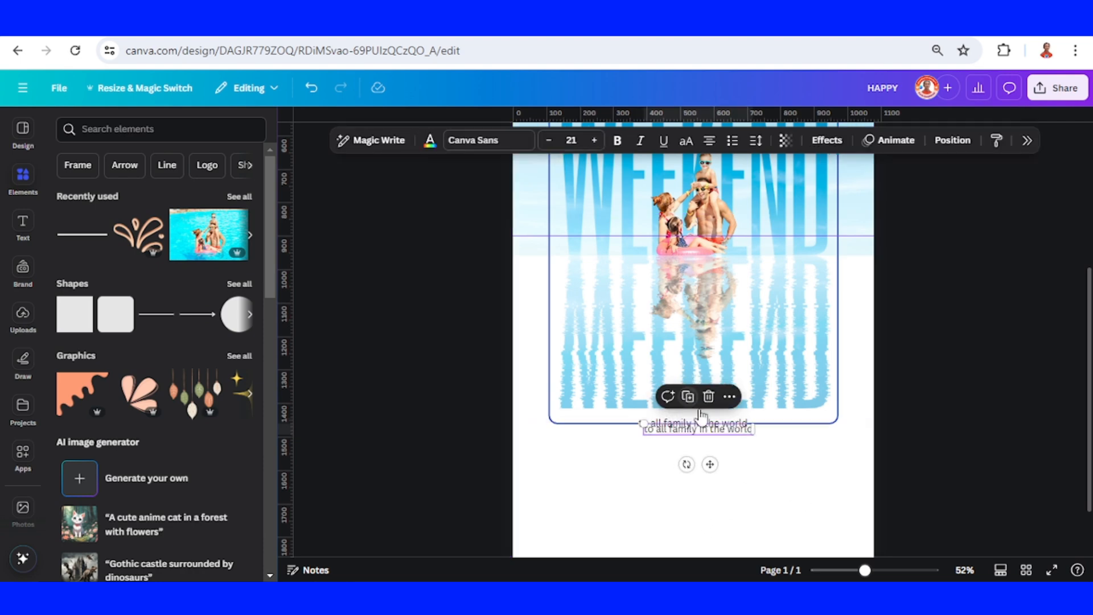
{"action": "scroll", "scroll_direction": "down", "scroll_amount": 3}
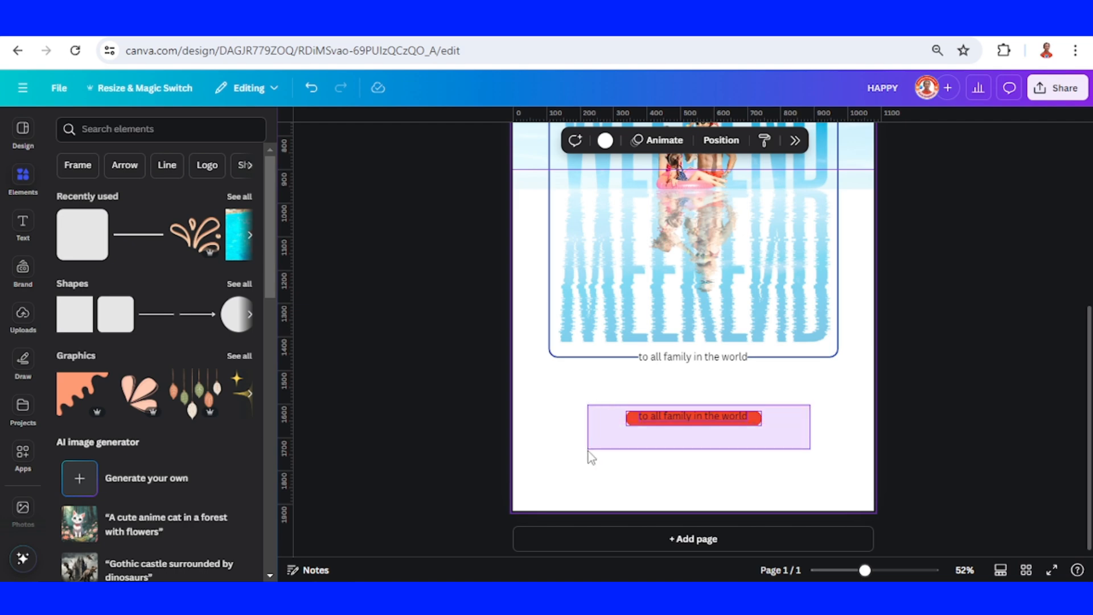
Center the lower caption copy on the orange bar
{"action": "right_click", "coordinate": [692, 417]}
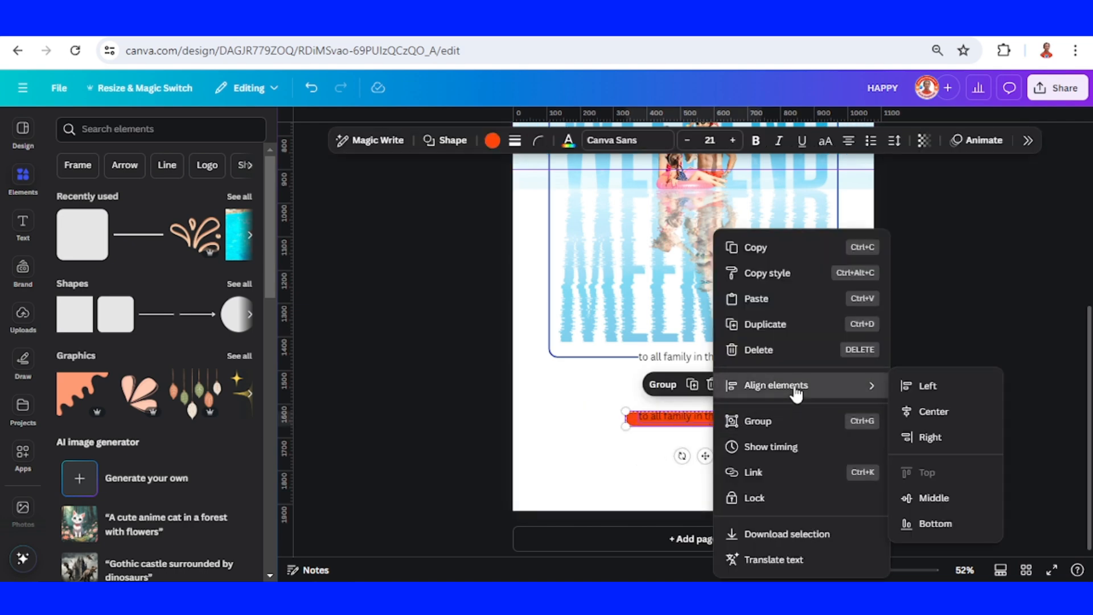
{"action": "left_click", "coordinate": [826, 403]}
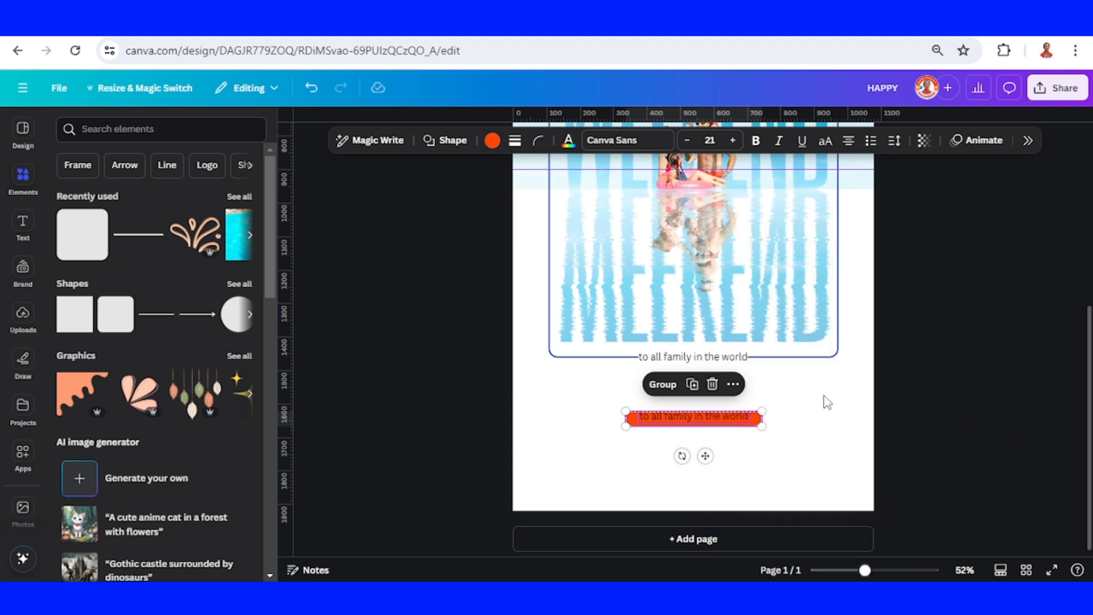
{"action": "right_click", "coordinate": [692, 417]}
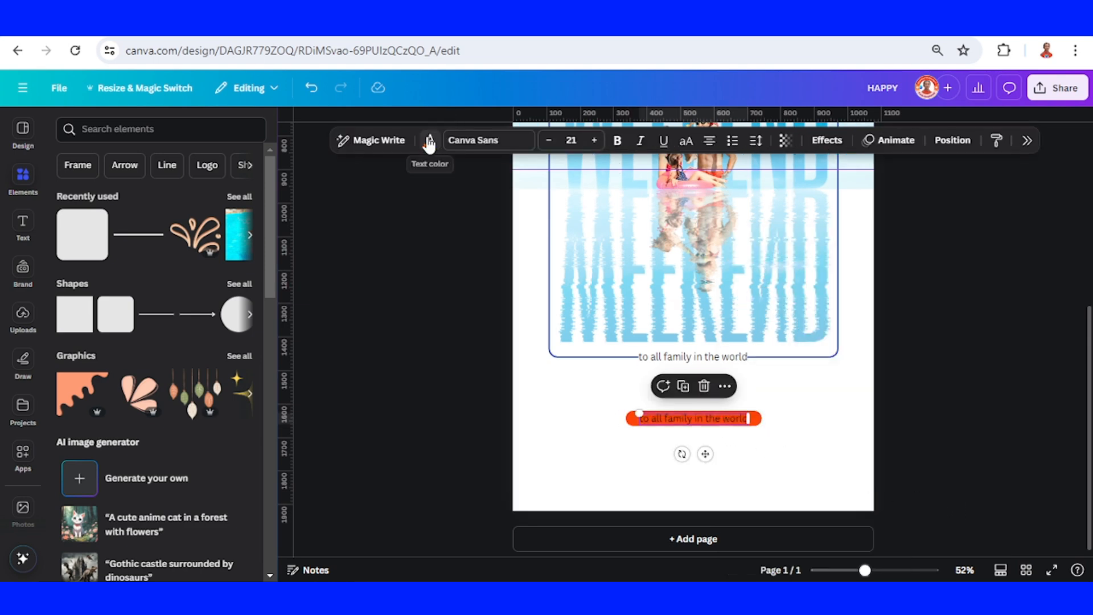
Make the caption text white and turn the bar blue
{"action": "left_click", "coordinate": [429, 141]}
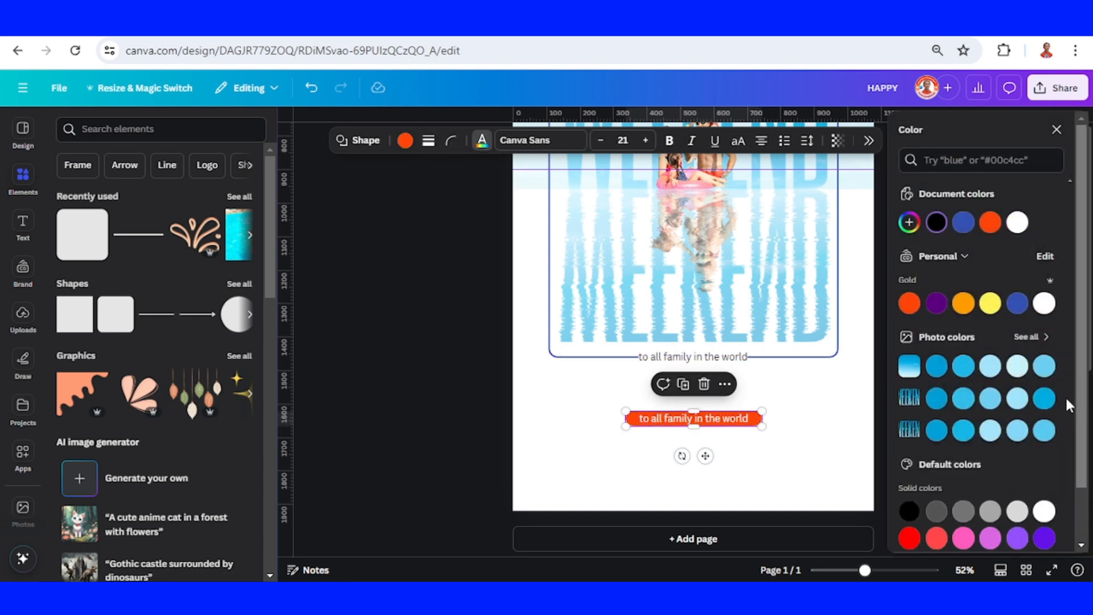
{"action": "left_click", "coordinate": [1017, 303]}
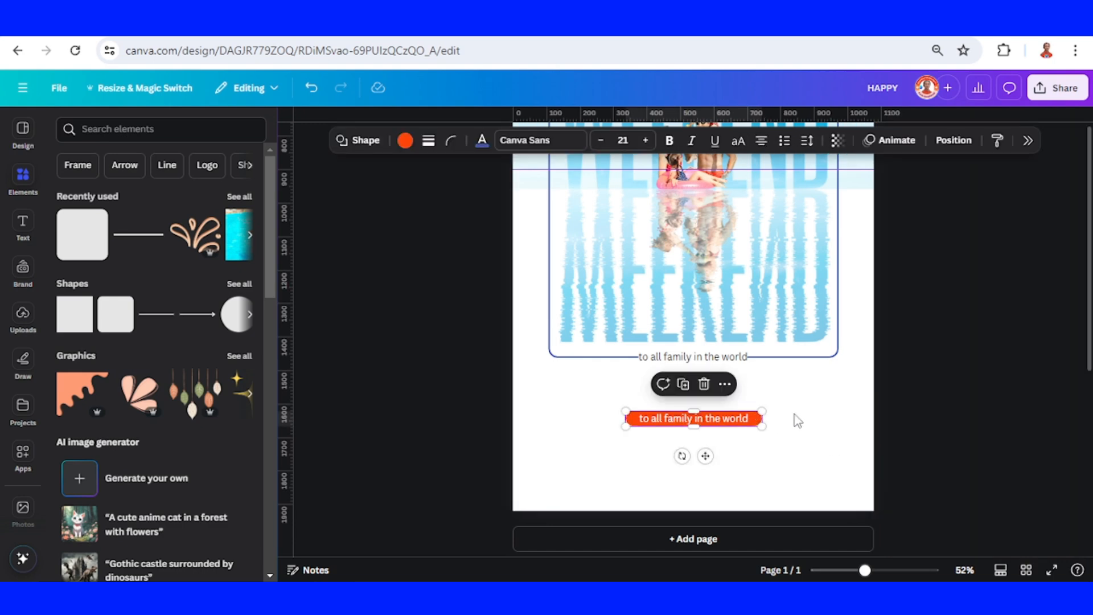
{"action": "left_click", "coordinate": [405, 140]}
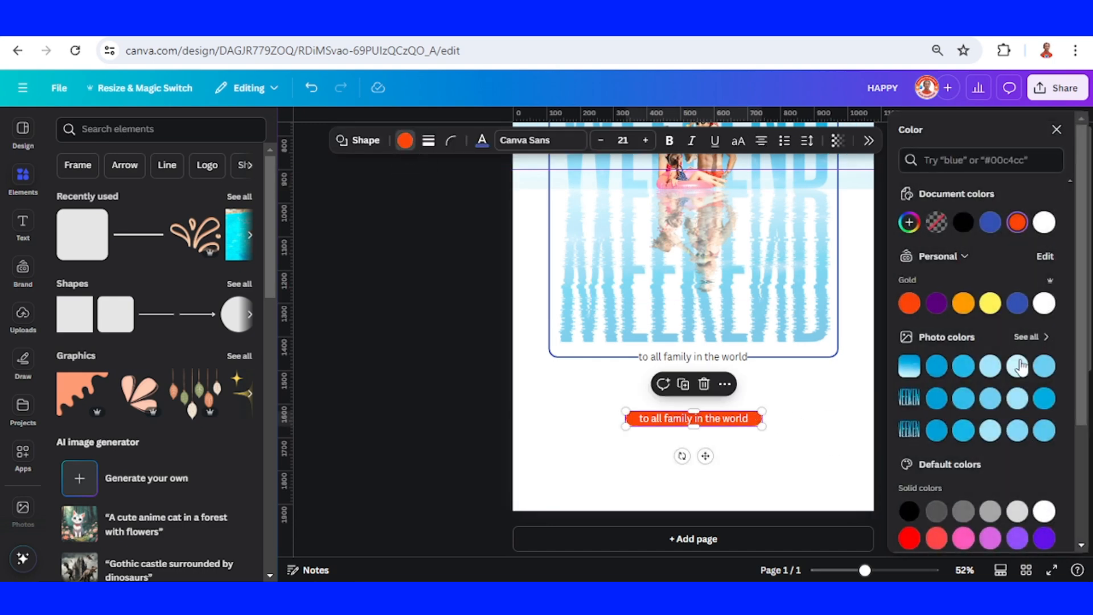
{"action": "left_click", "coordinate": [1044, 302]}
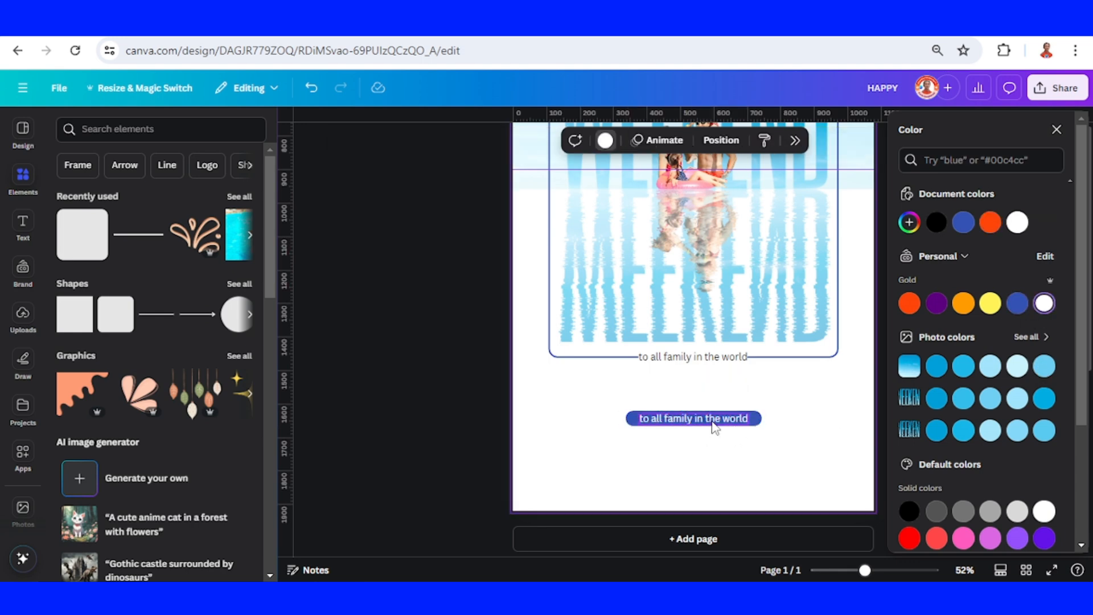
Replace the pill text with 'user_name', then select all page elements
{"action": "double_click", "coordinate": [693, 417]}
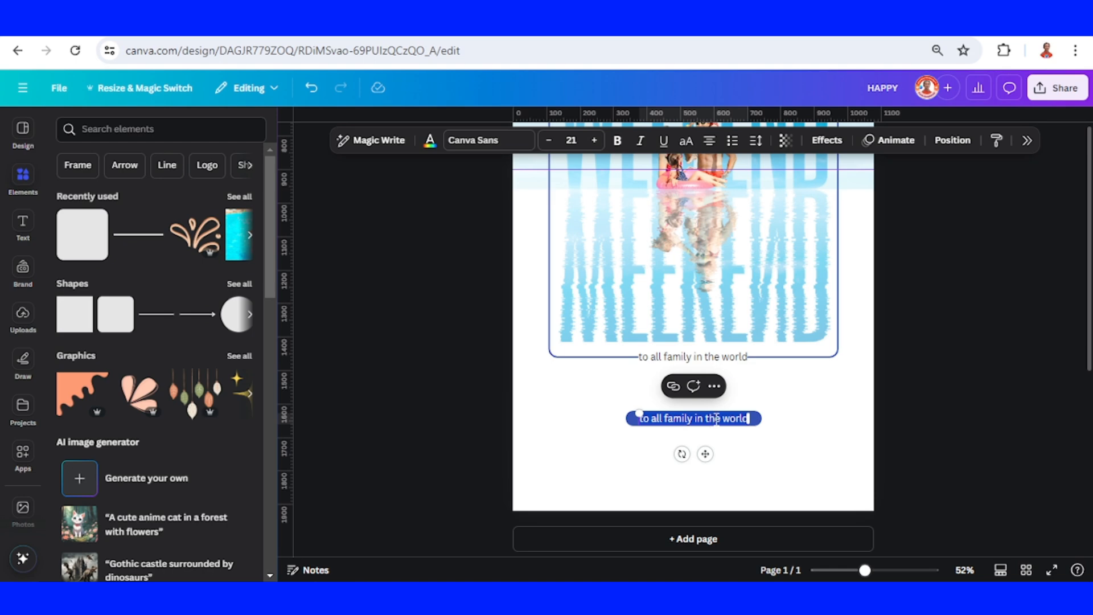
{"action": "left_click", "coordinate": [826, 480]}
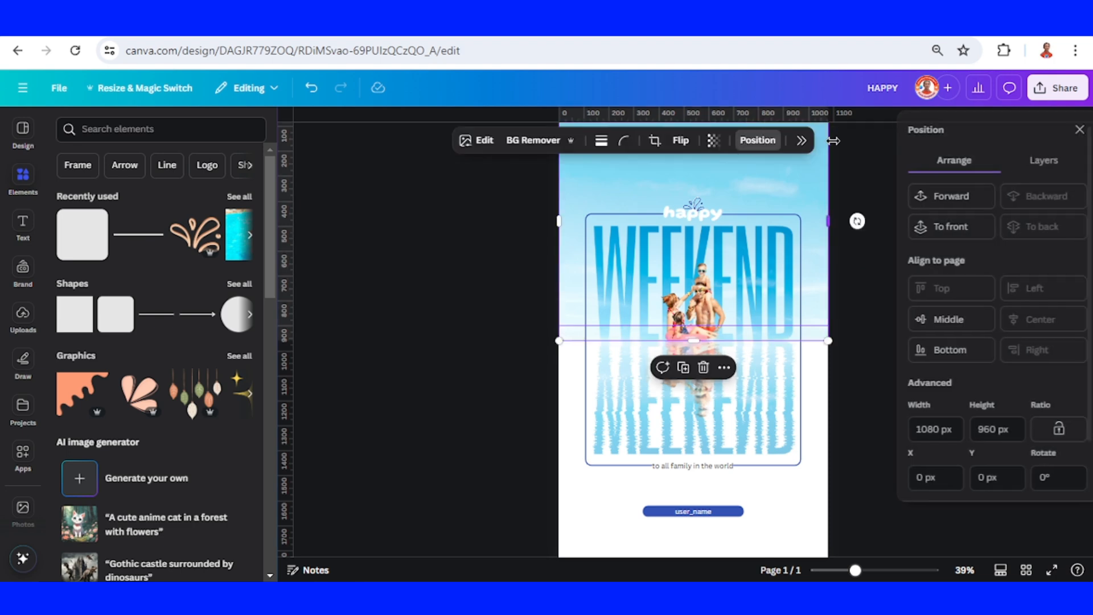
{"action": "left_click", "coordinate": [1044, 161]}
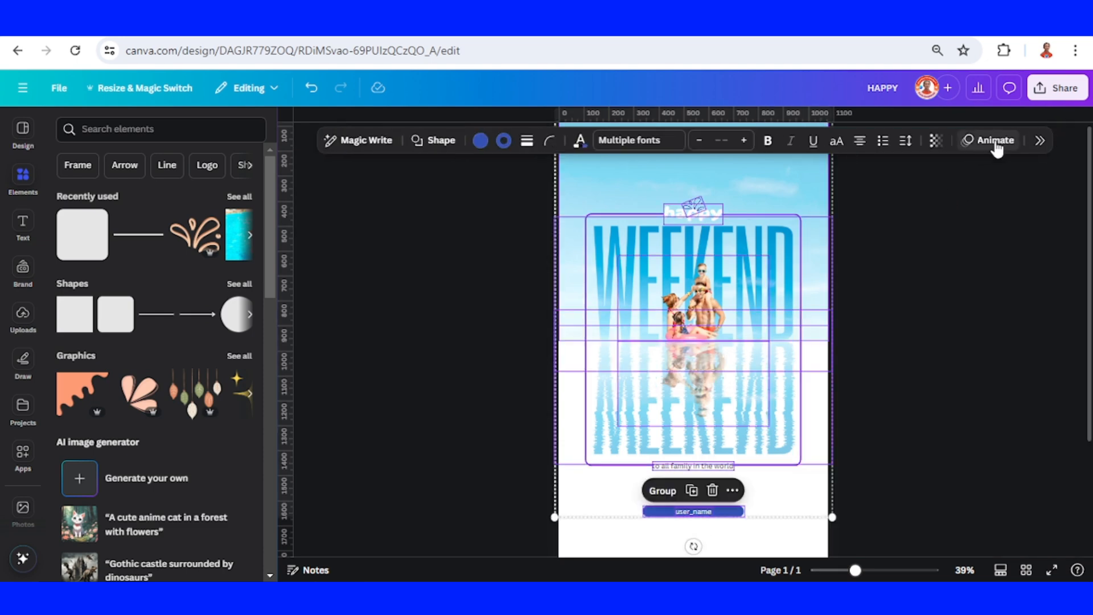
Apply the Party page animation and open the MP4 1080p download settings
{"action": "left_click", "coordinate": [993, 140]}
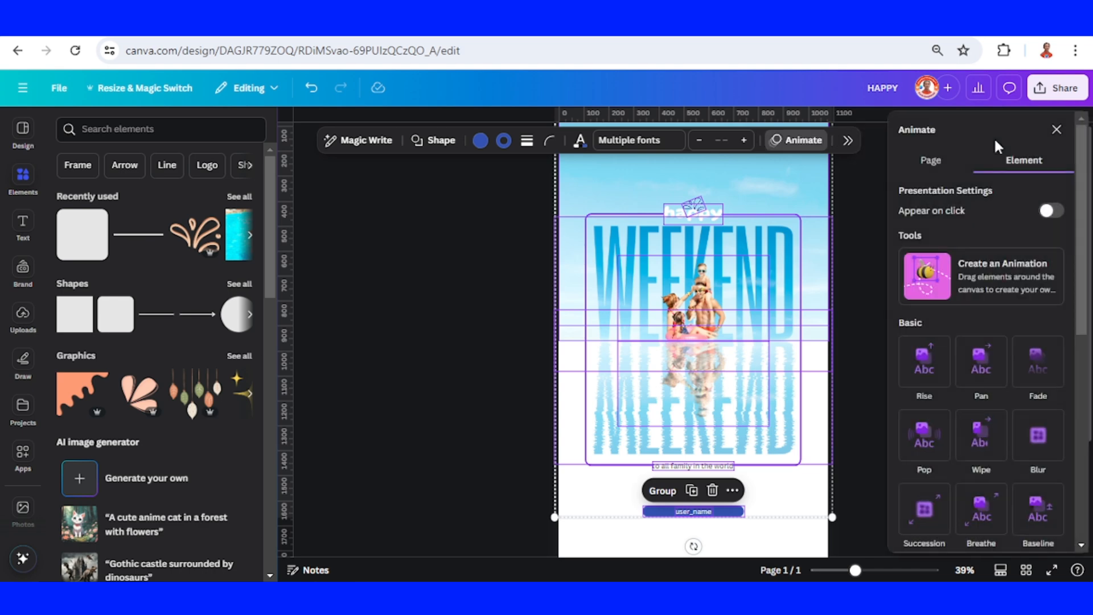
{"action": "left_click", "coordinate": [930, 159]}
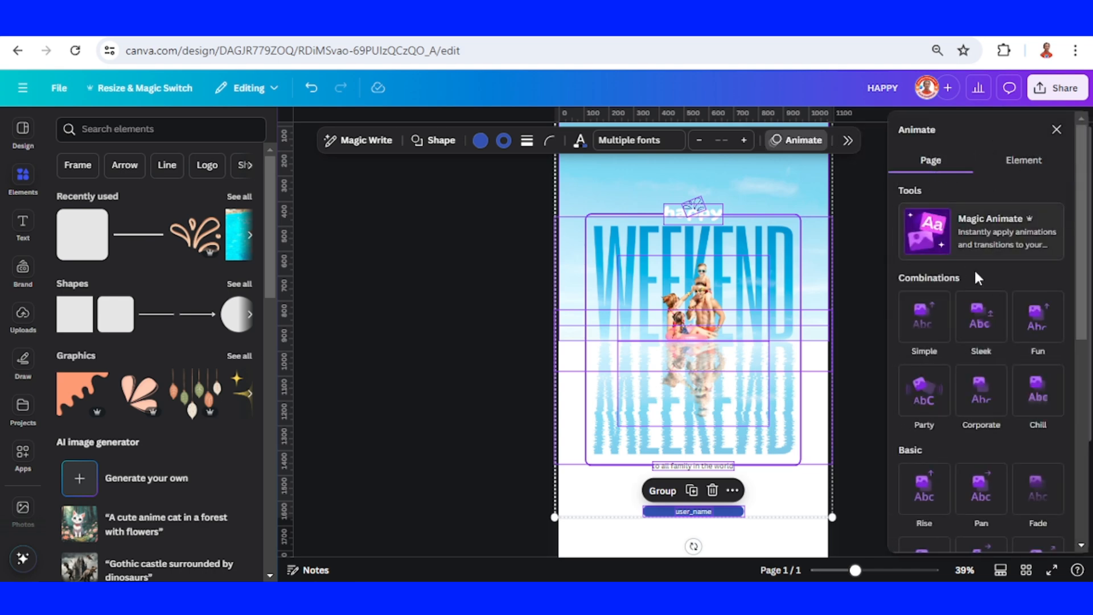
{"action": "left_click", "coordinate": [981, 318]}
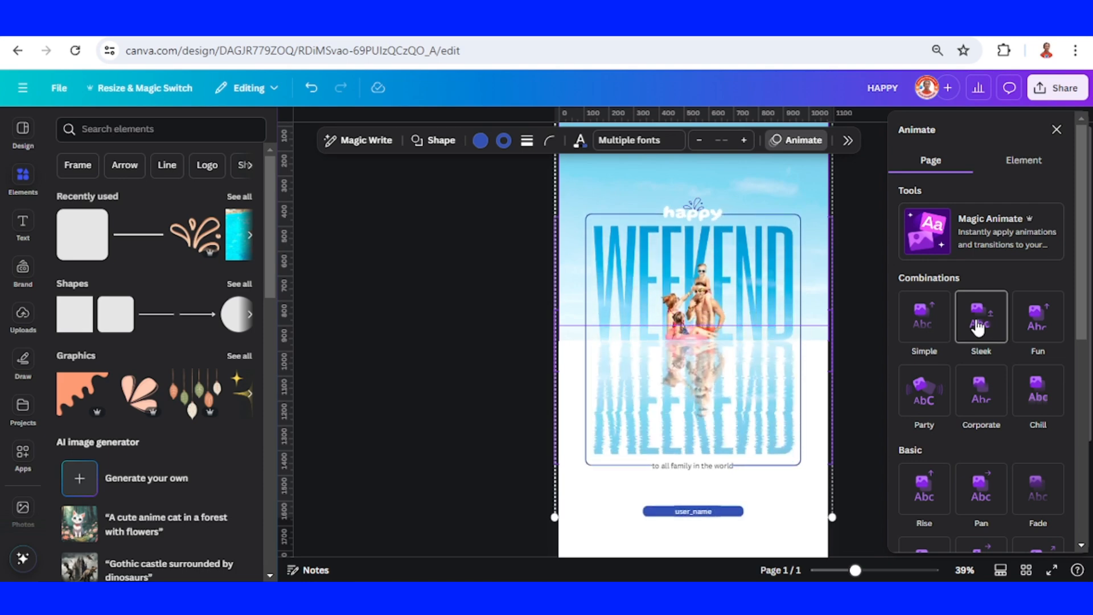
{"action": "left_click", "coordinate": [1038, 316]}
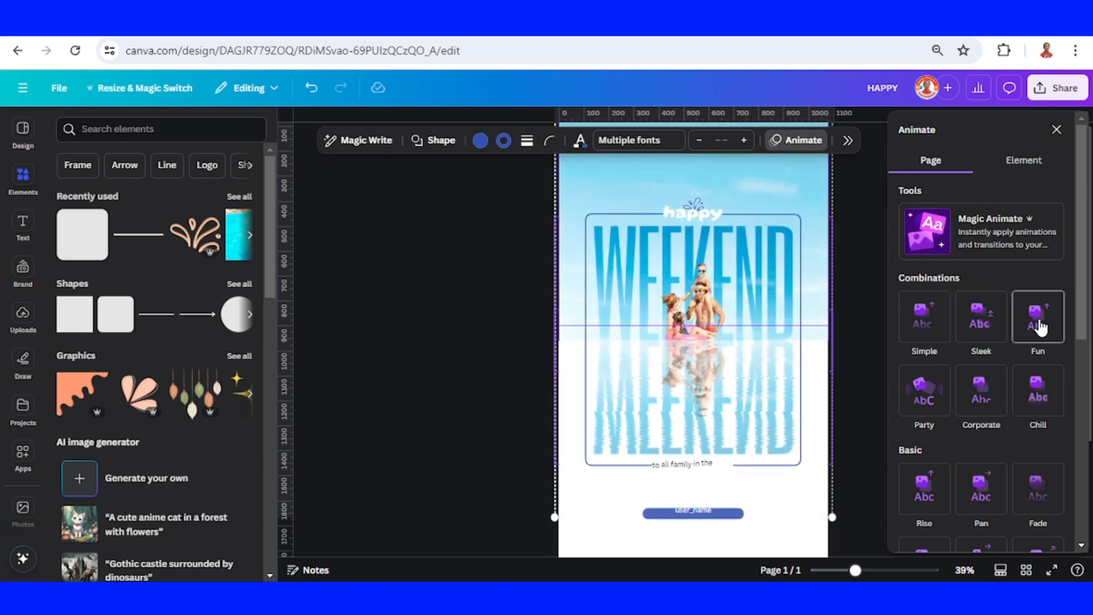
{"action": "left_click", "coordinate": [1038, 391]}
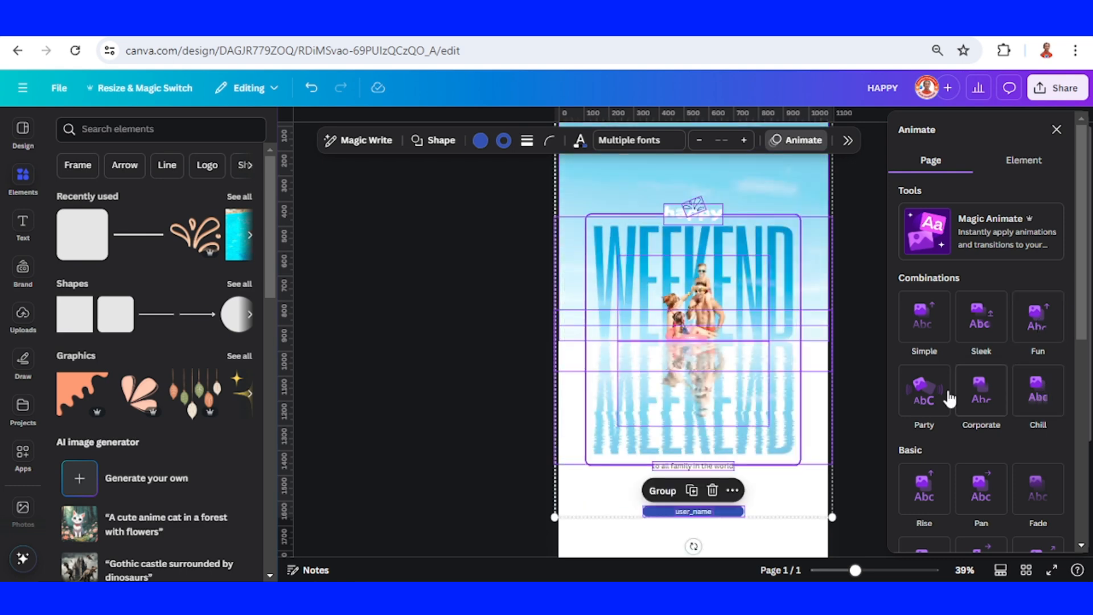
{"action": "left_click", "coordinate": [1038, 315]}
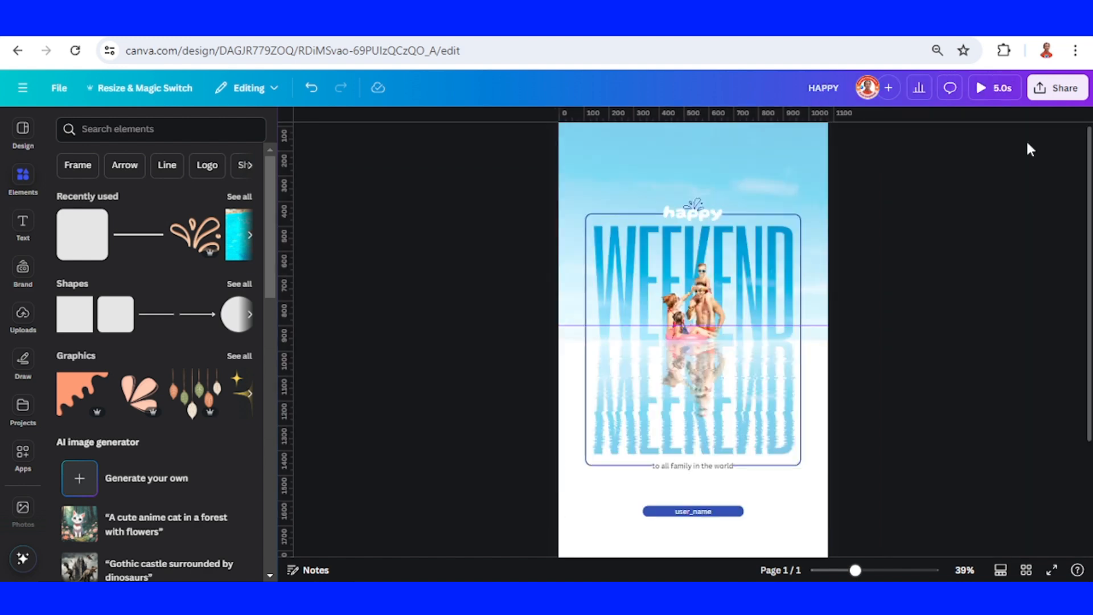
{"action": "left_click", "coordinate": [1057, 87]}
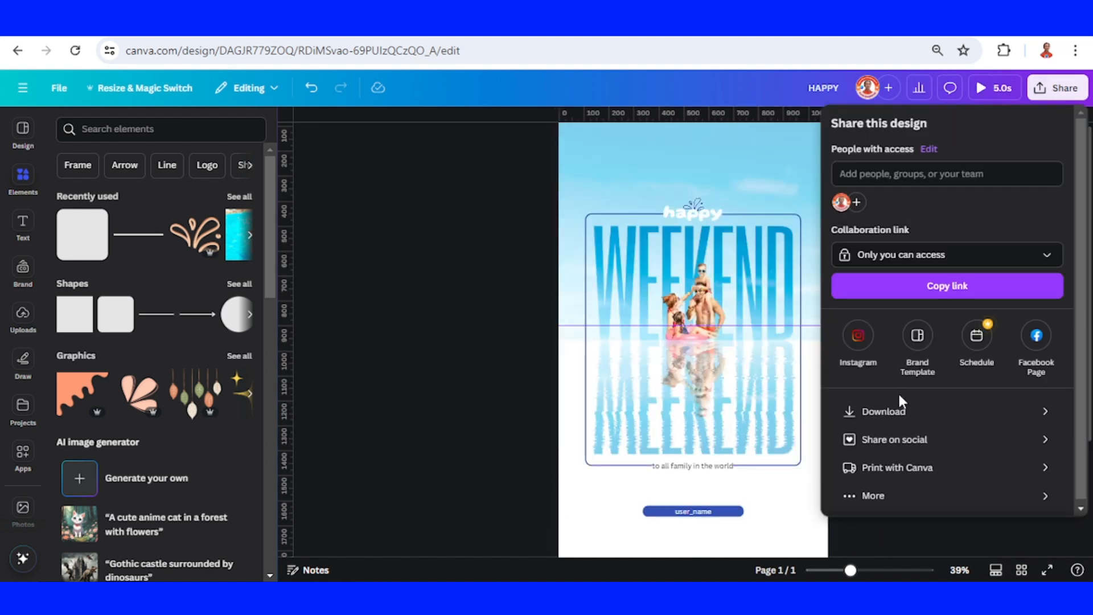
{"action": "left_click", "coordinate": [883, 411]}
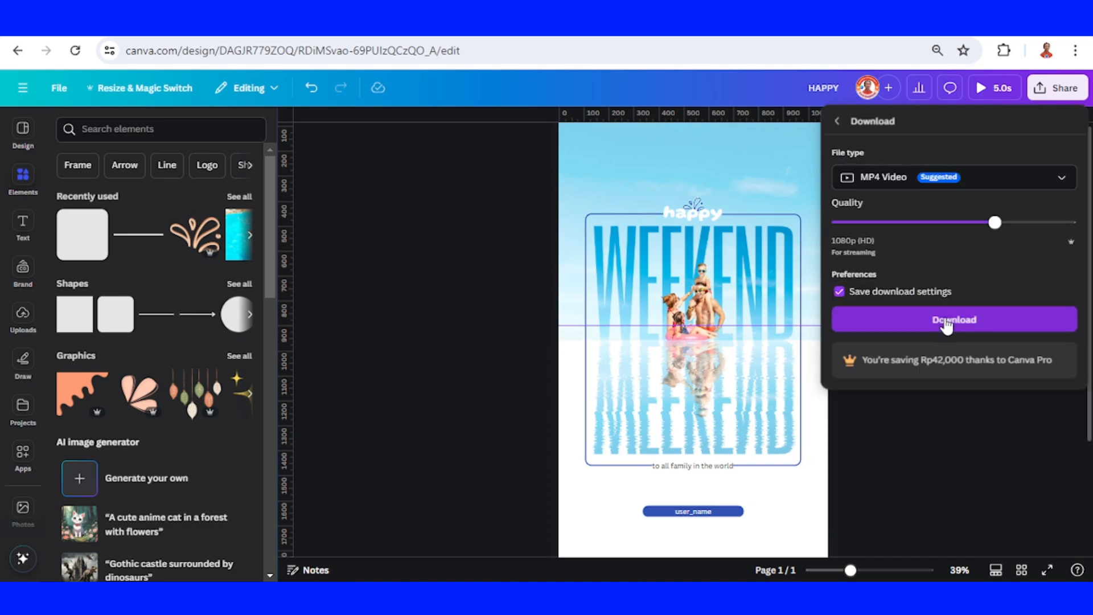